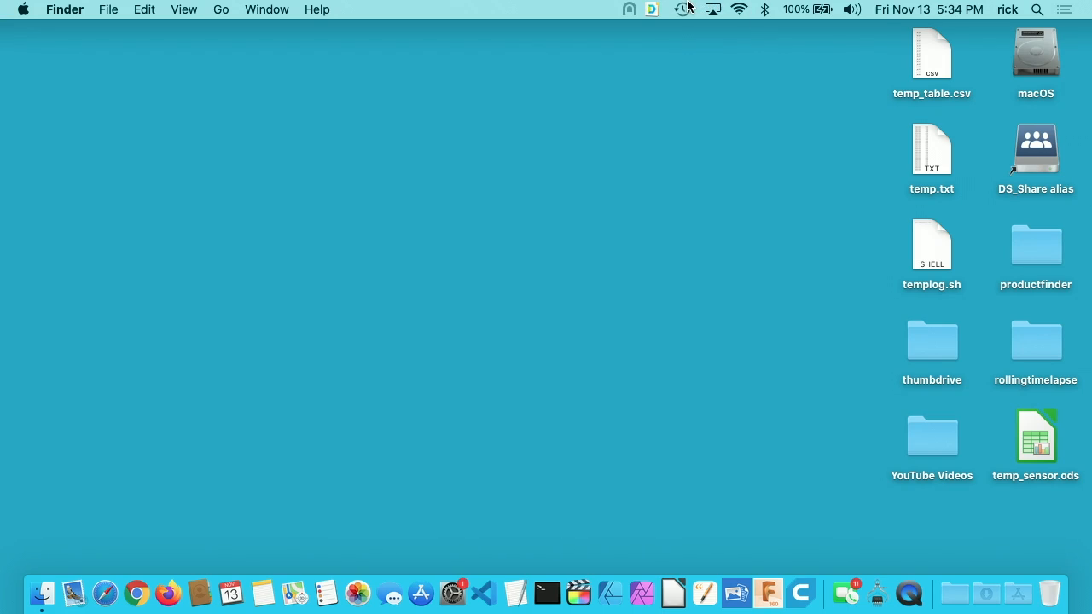
Check Time Machine's latest backup and toggle its menu bar icon off and back on.
click(682, 10)
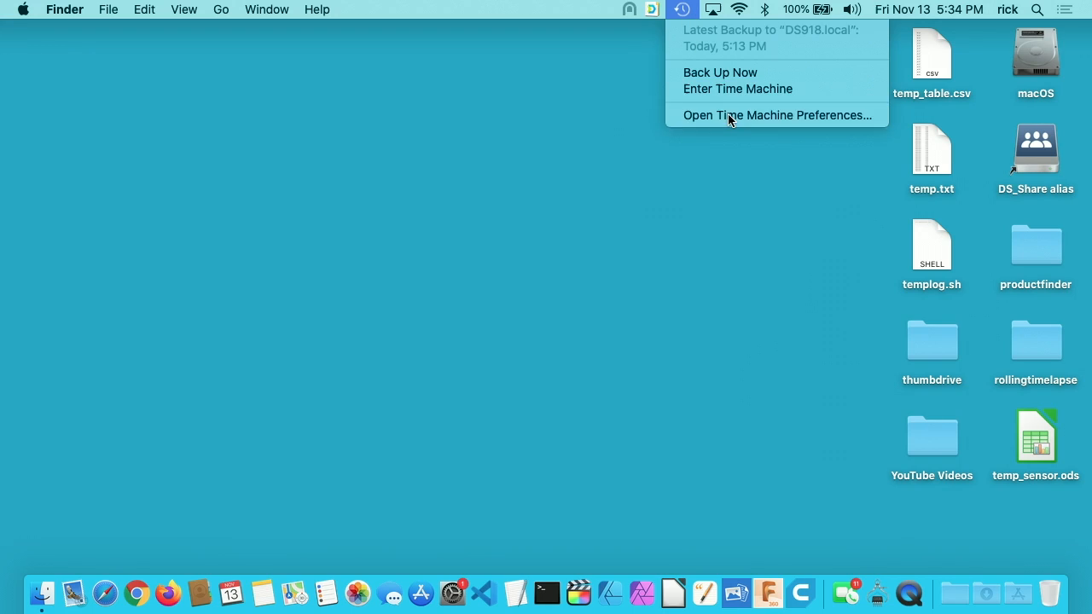
click(775, 115)
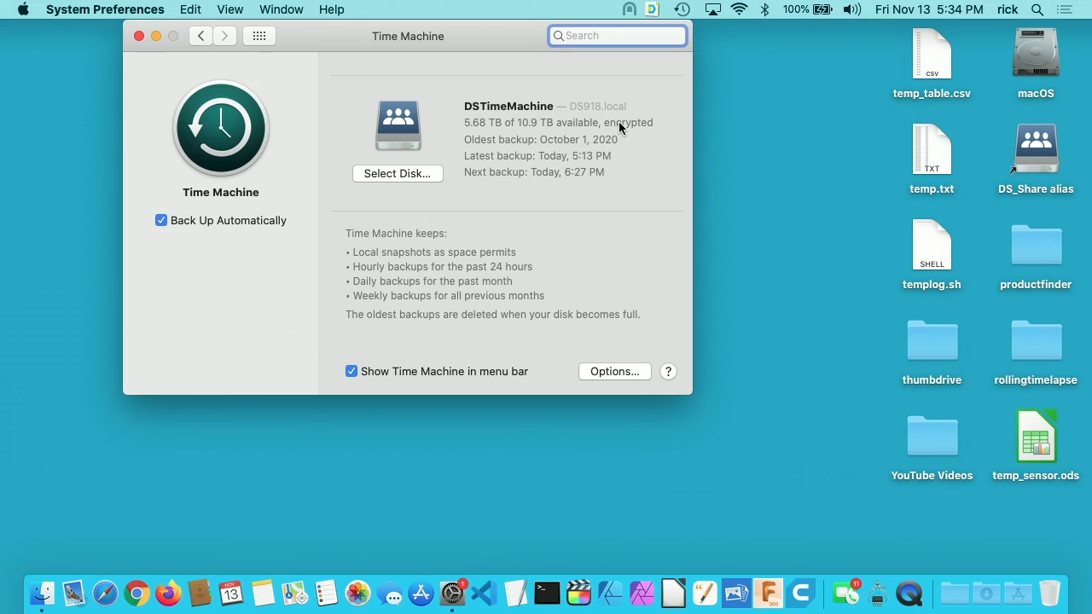
mouse_move(473, 46)
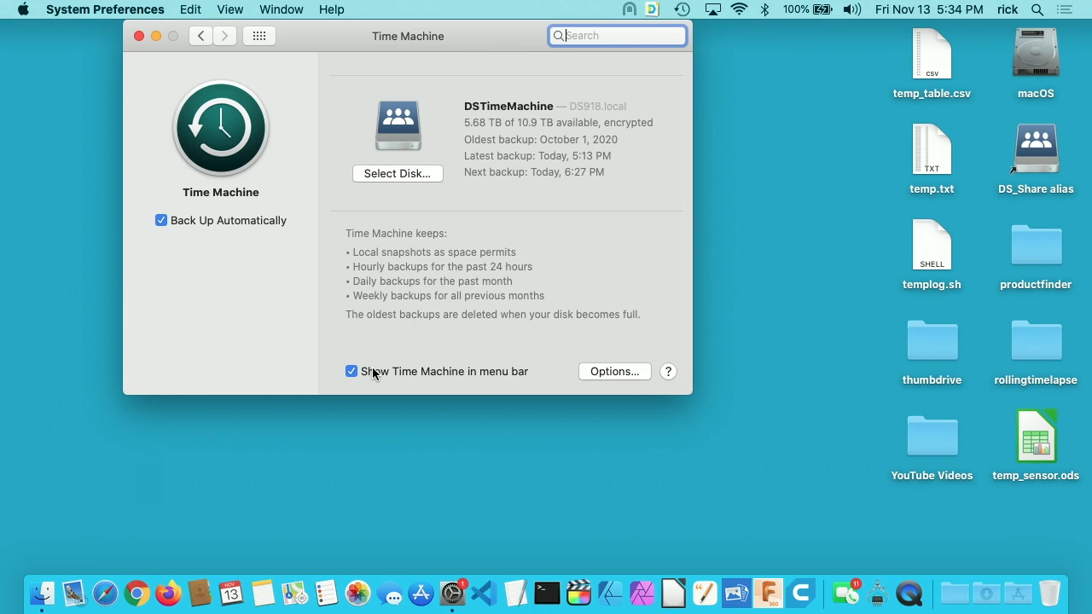
click(352, 371)
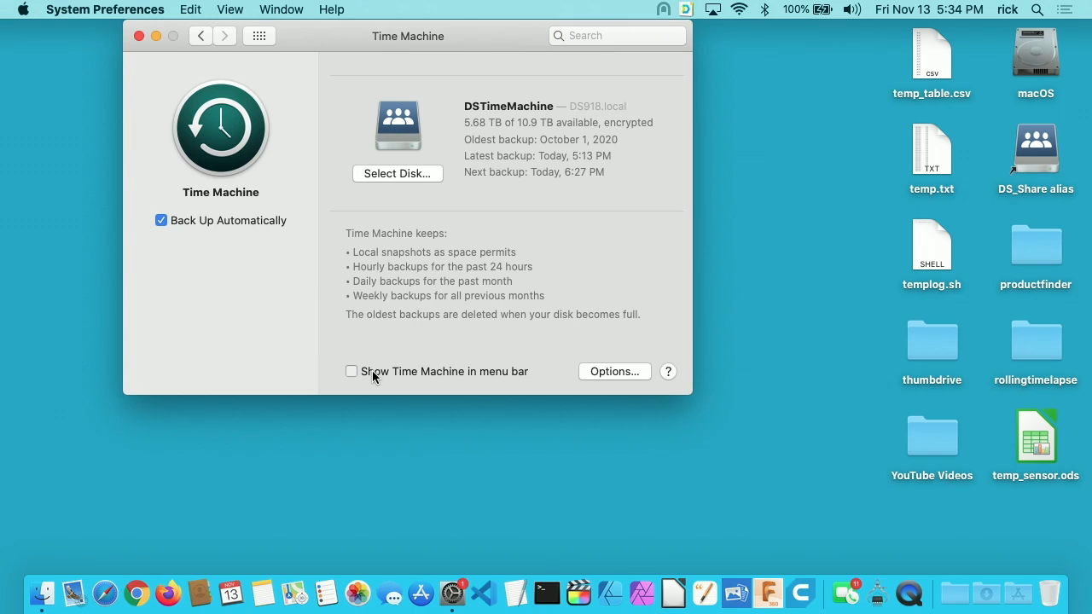
click(350, 371)
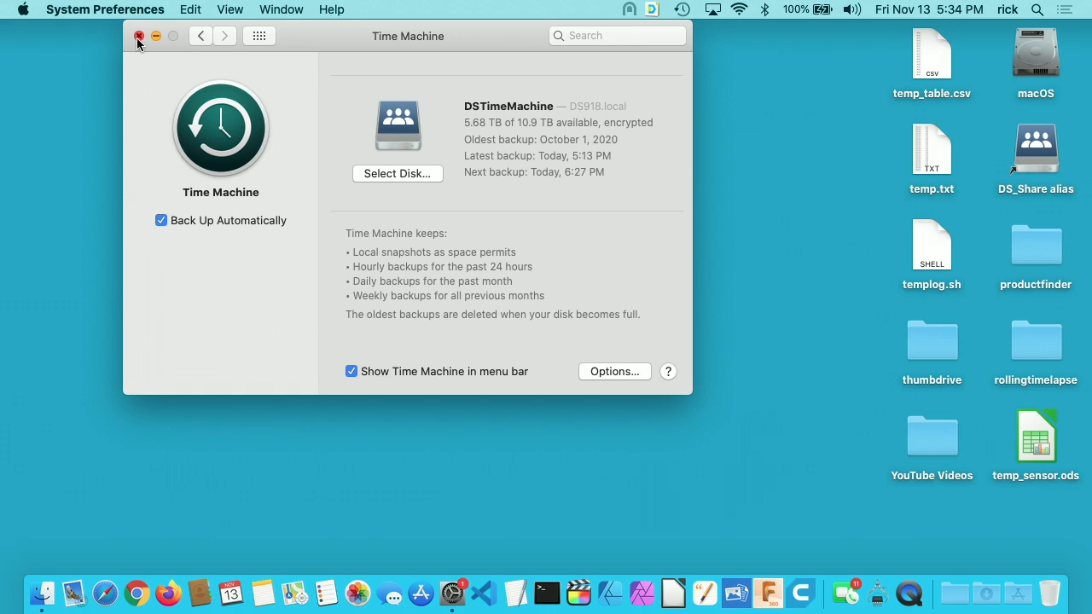
click(140, 36)
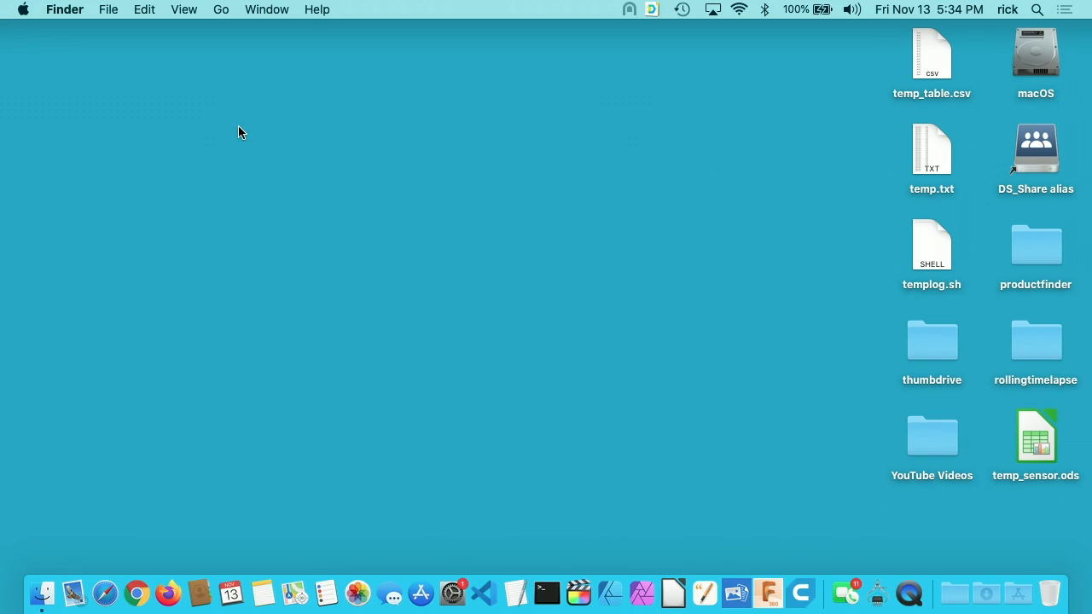
mouse_move(243, 367)
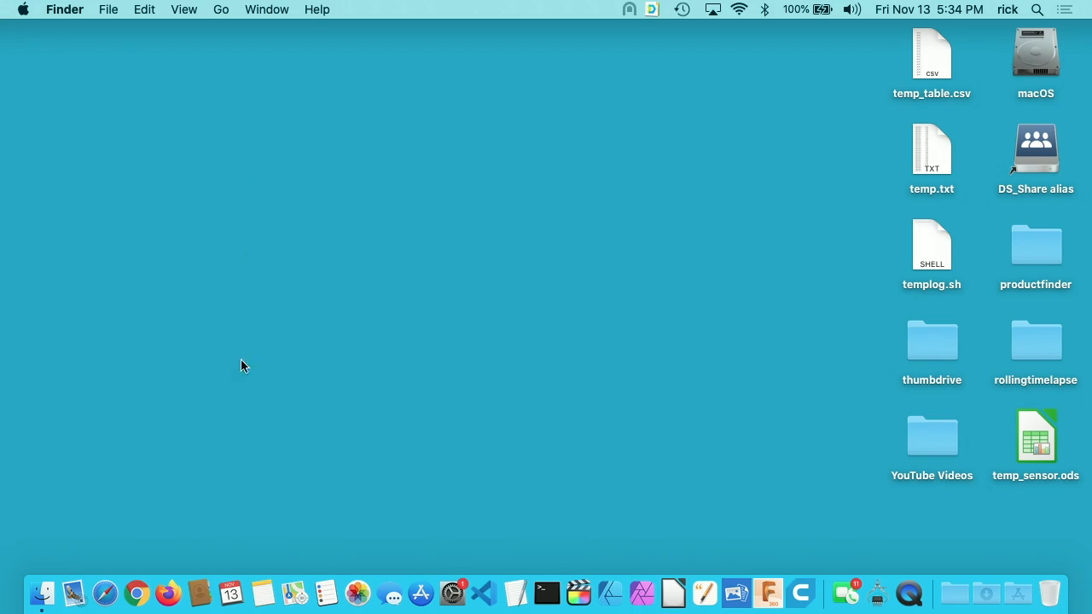
mouse_move(455, 575)
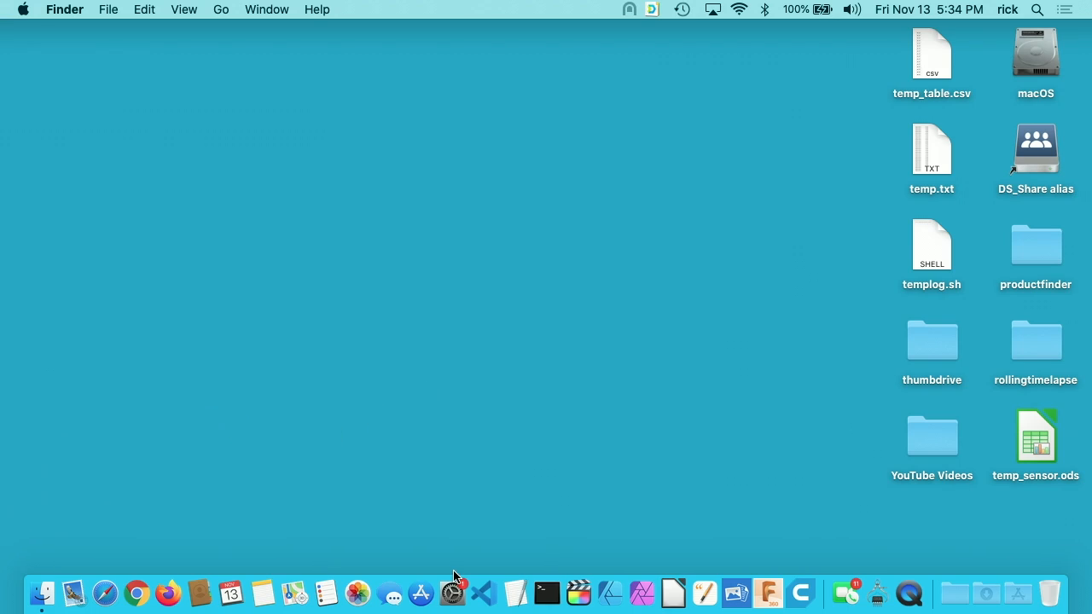
mouse_move(443, 554)
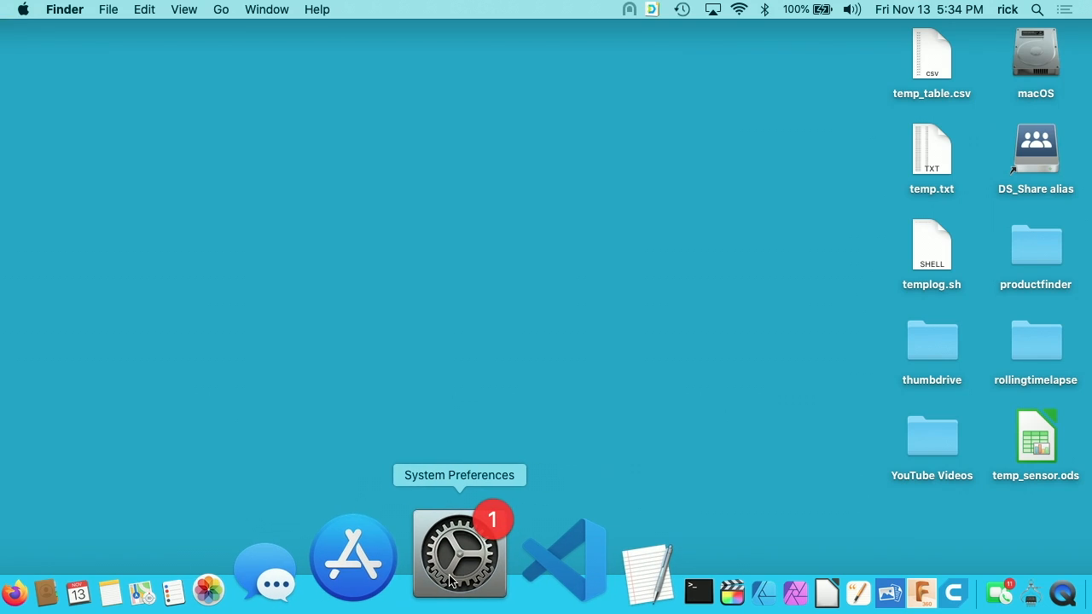
Reopen System Preferences from the Dock, then again via the Apple menu.
click(459, 552)
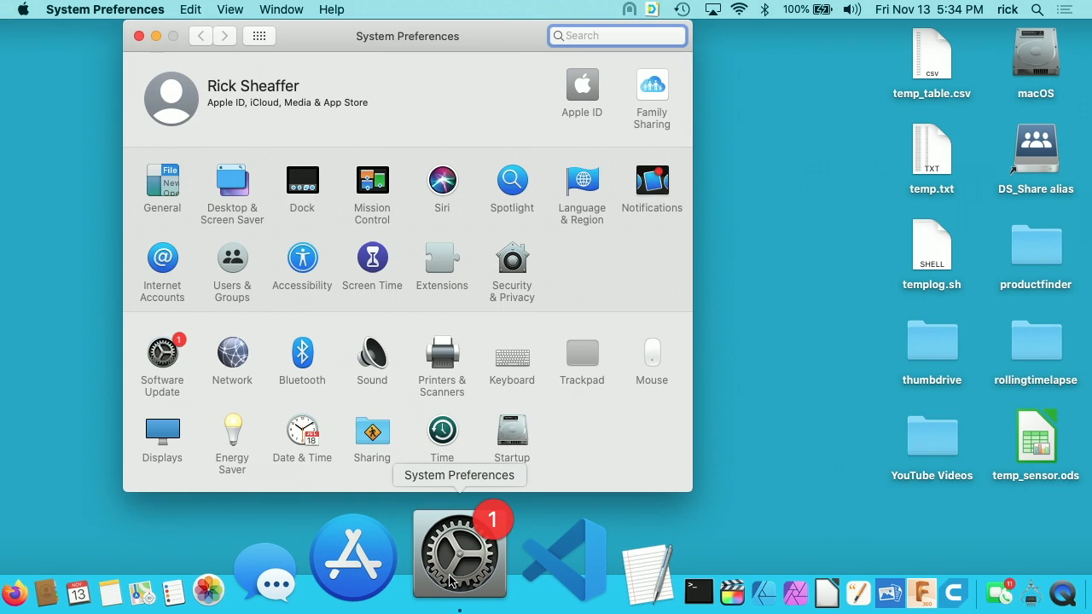
click(17, 9)
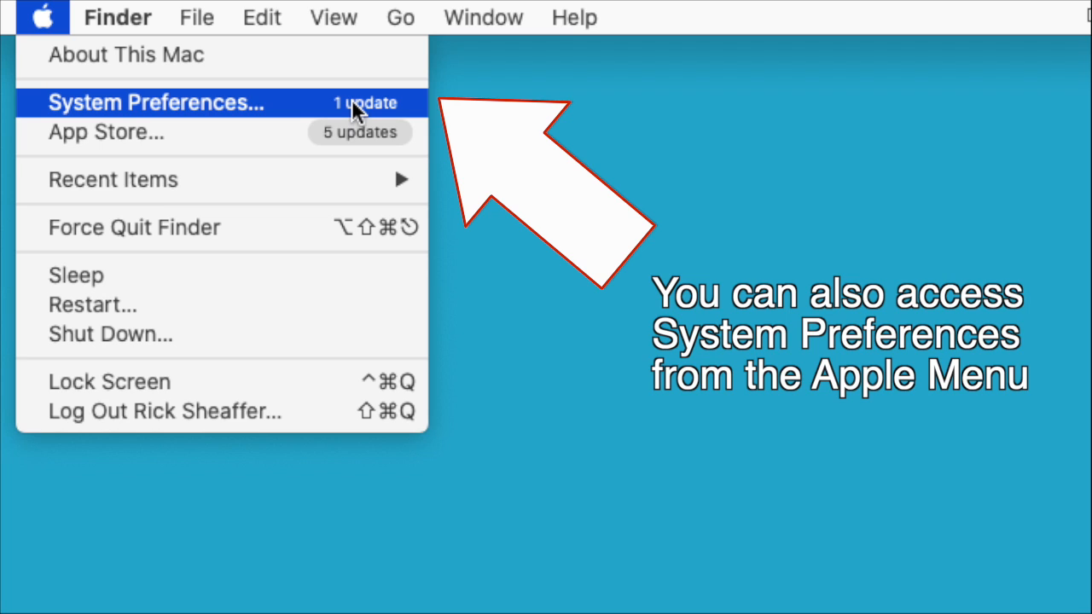
click(156, 102)
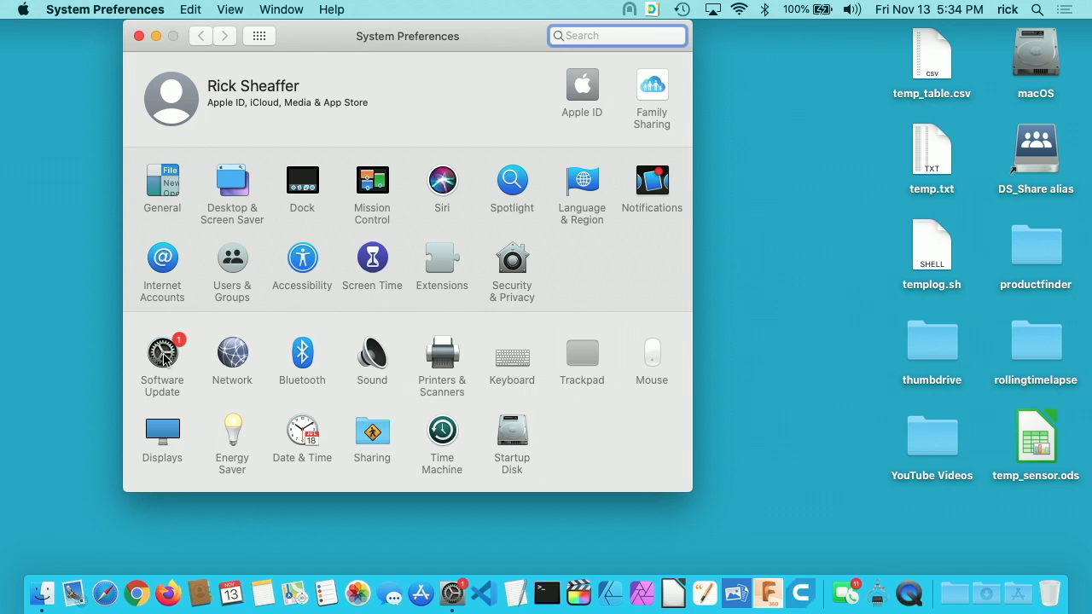
Open Software Update and review the Advanced automatic update options without changing them.
click(162, 352)
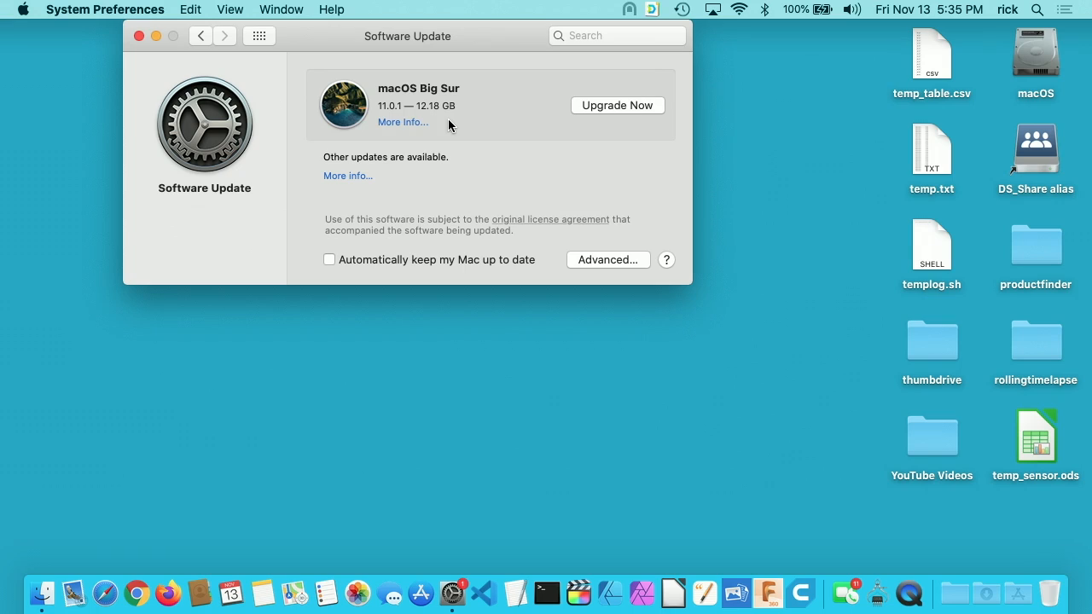
mouse_move(603, 254)
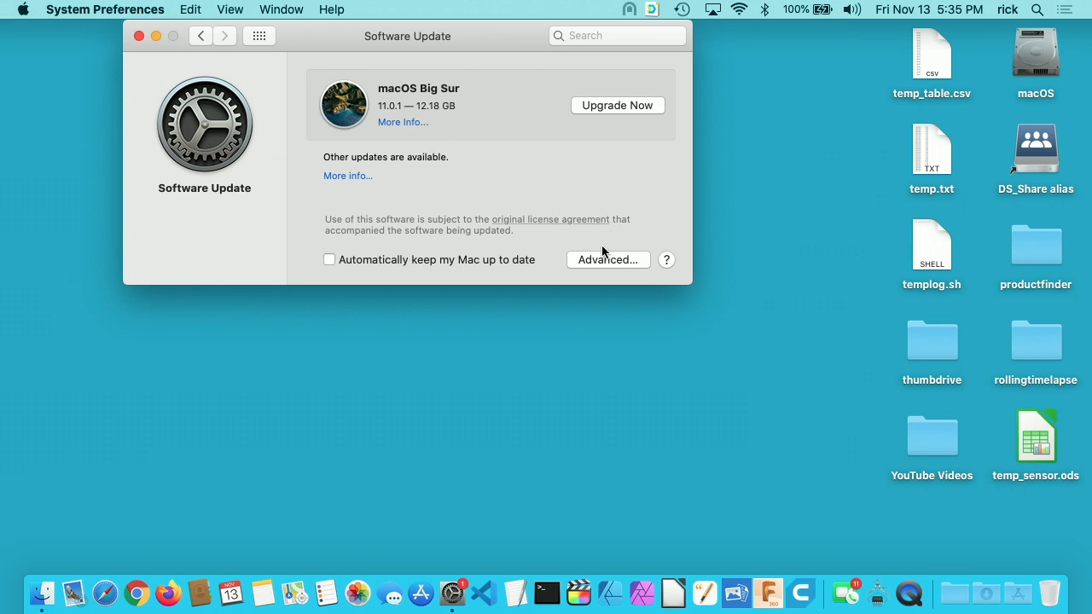
click(607, 259)
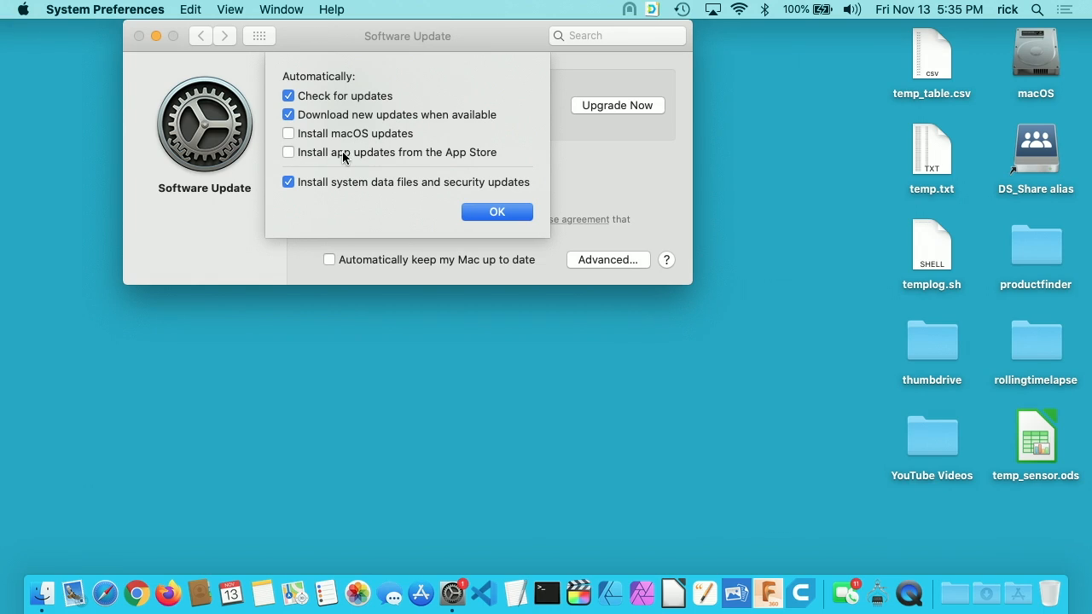
click(496, 212)
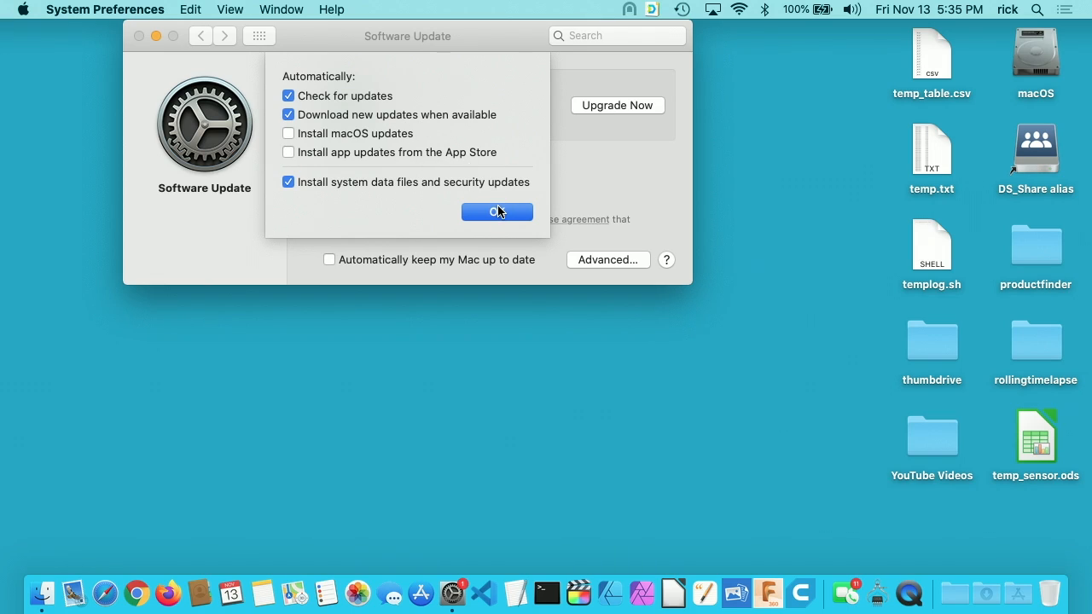
click(498, 211)
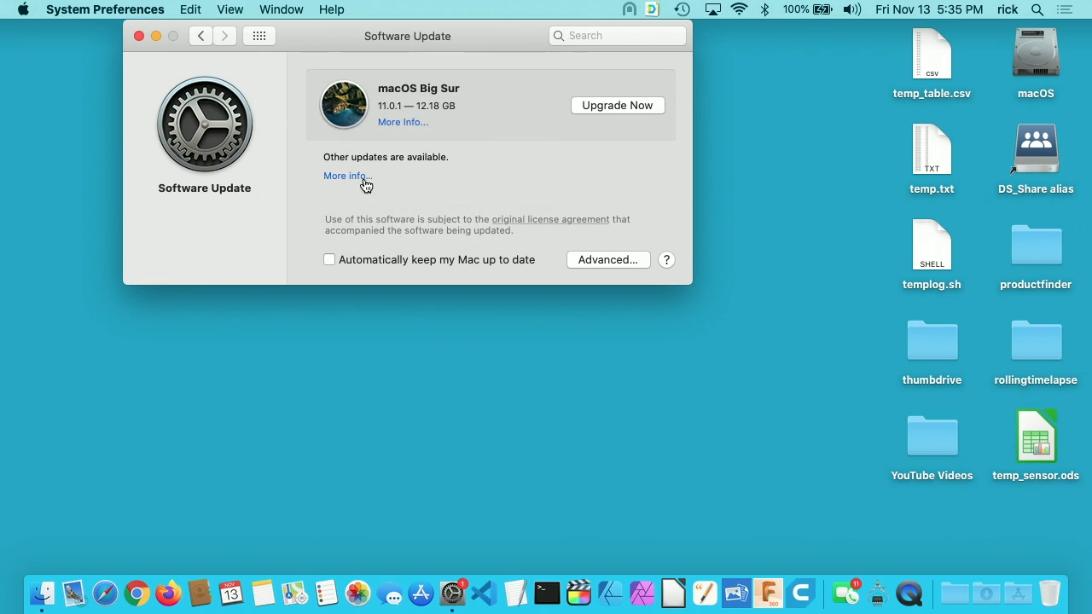
click(345, 175)
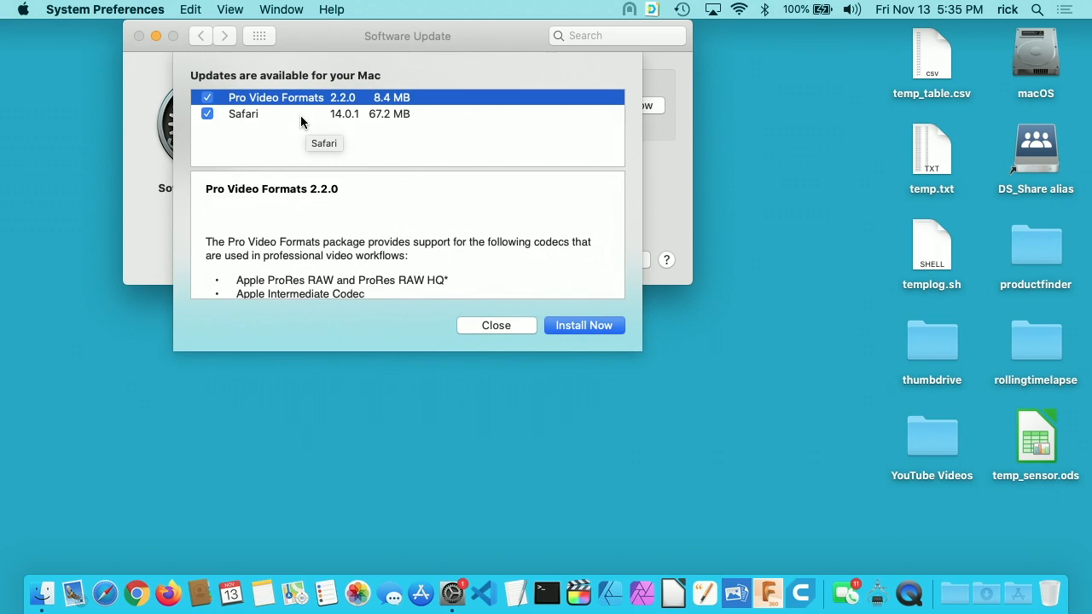
mouse_move(289, 117)
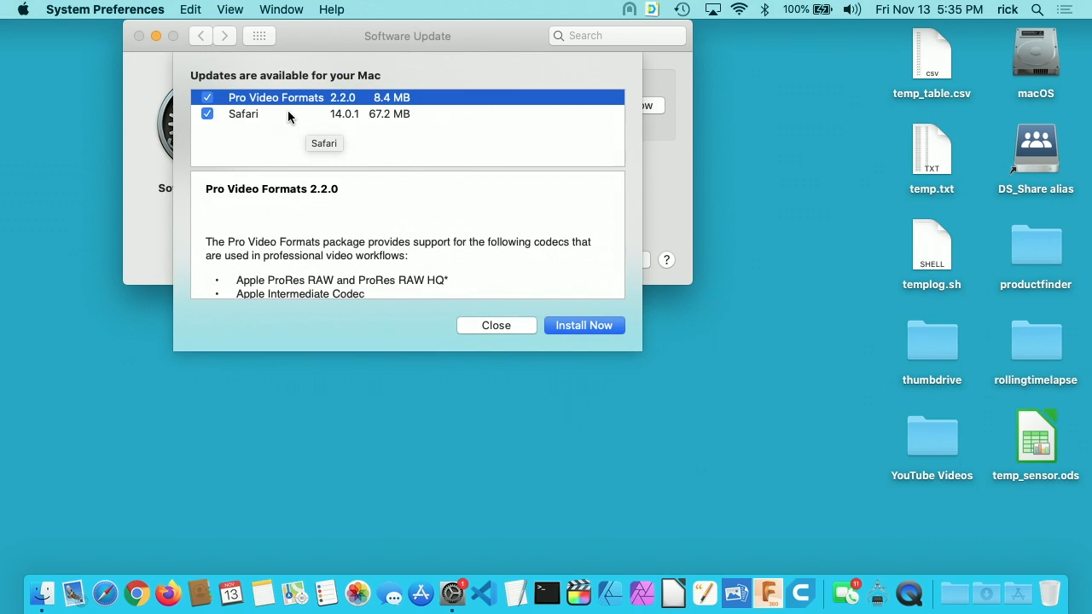
click(243, 114)
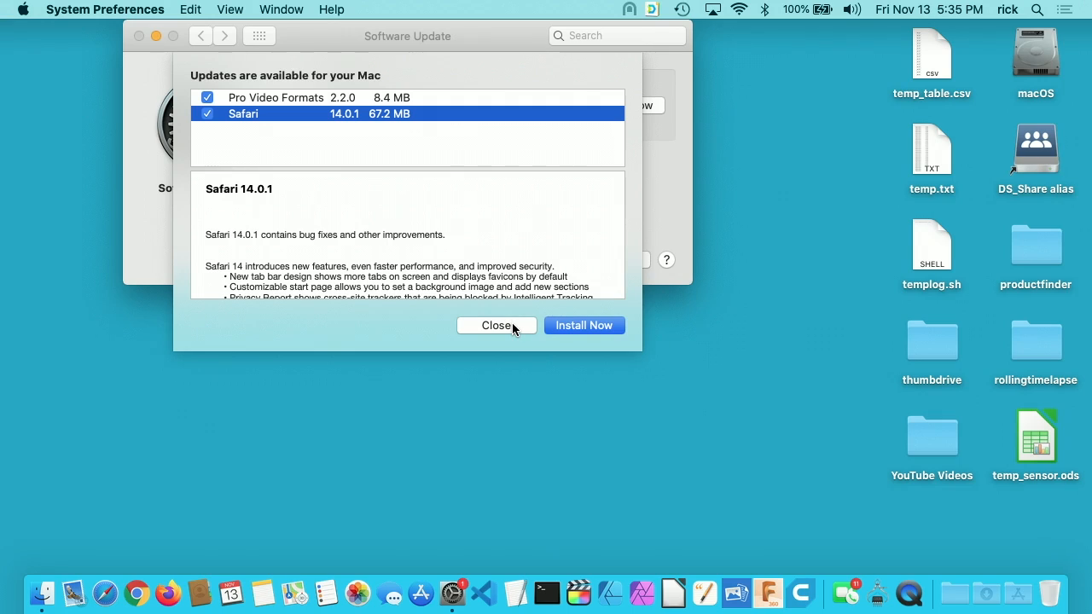
click(497, 325)
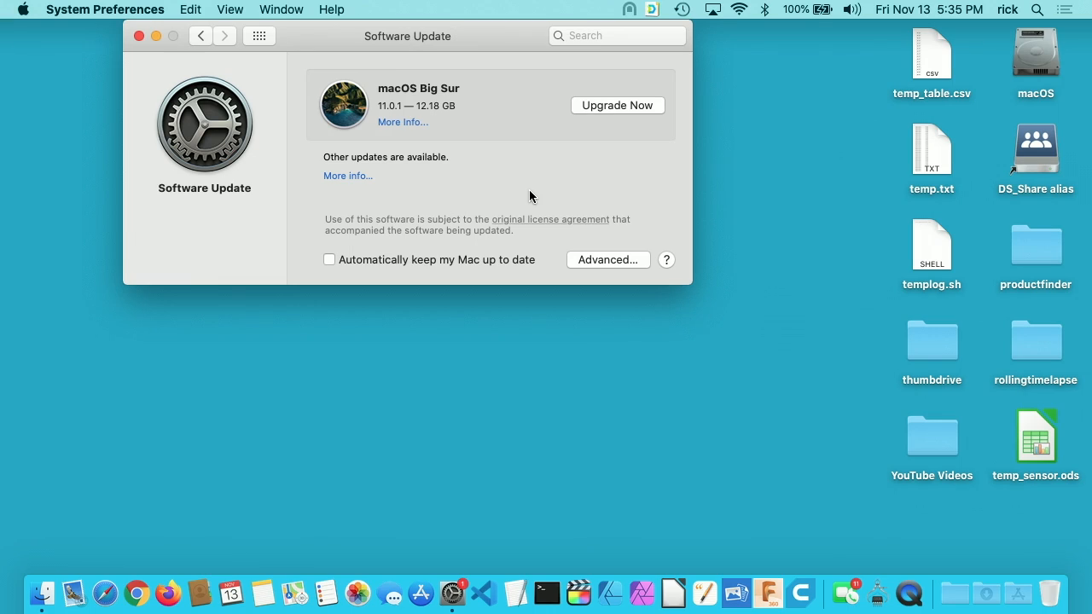
mouse_move(542, 190)
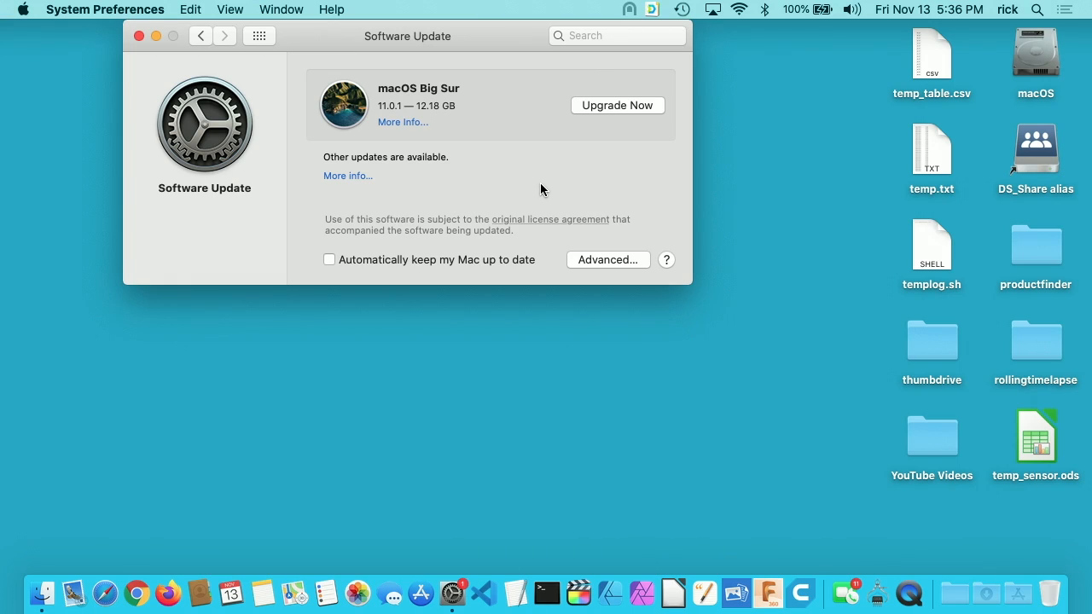
Leave Software Update and show all preference panes with the Show All grid.
click(617, 105)
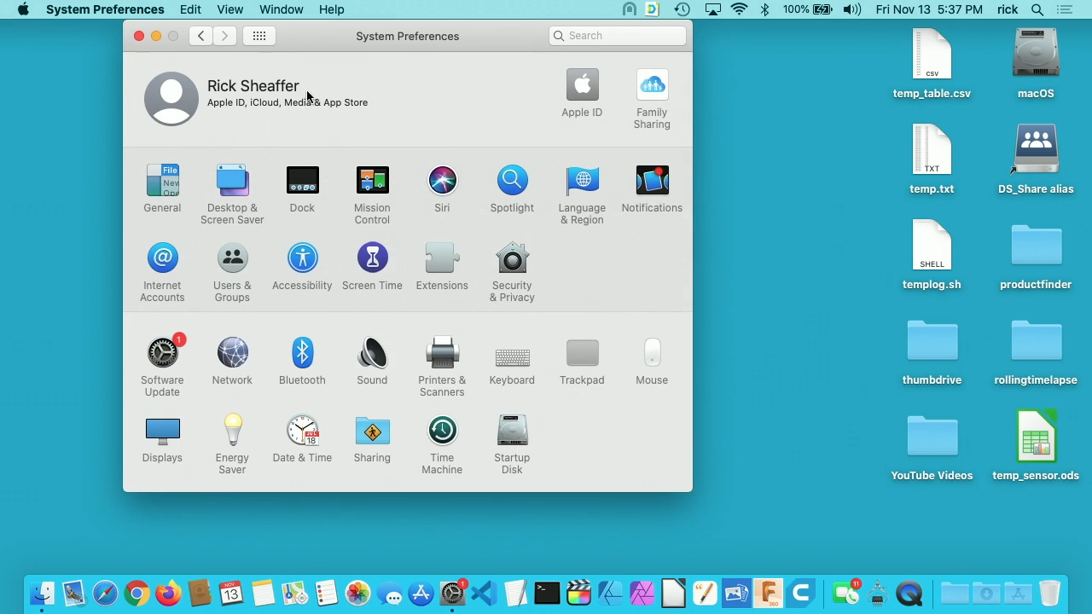
mouse_move(233, 182)
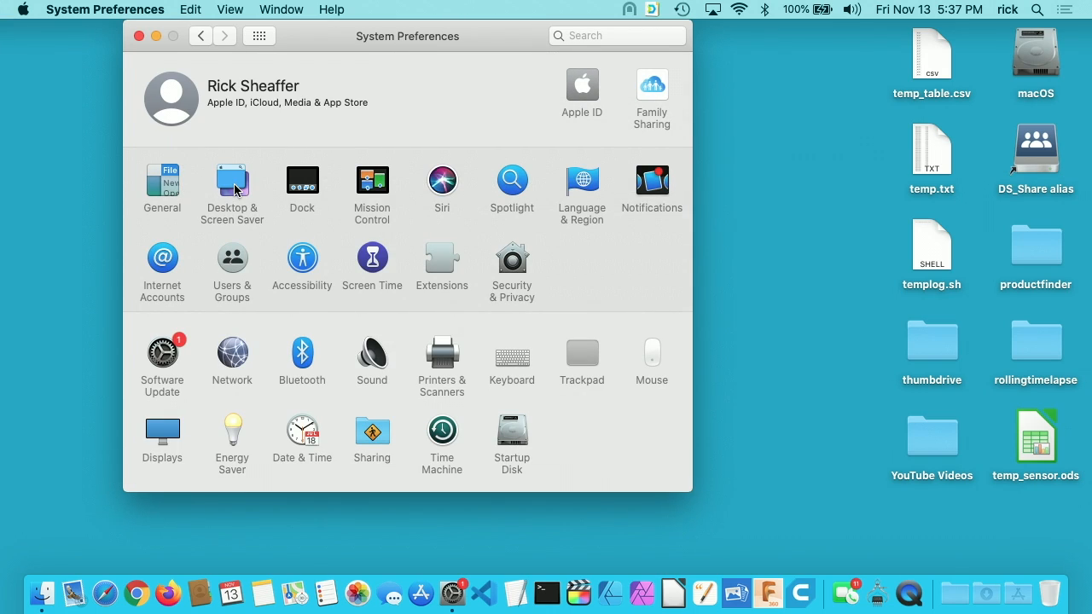
click(232, 181)
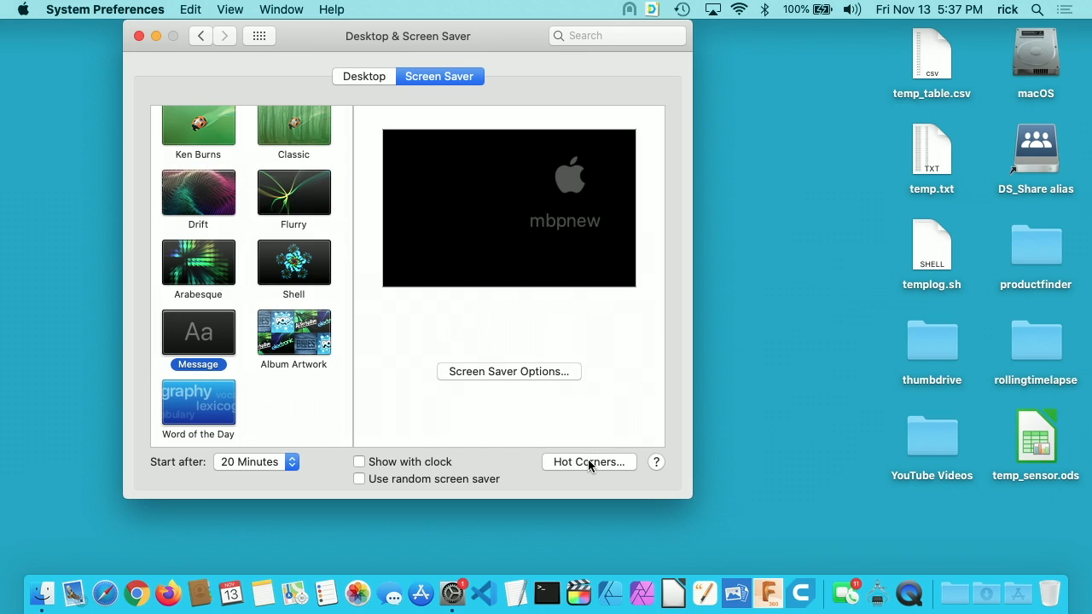
click(589, 462)
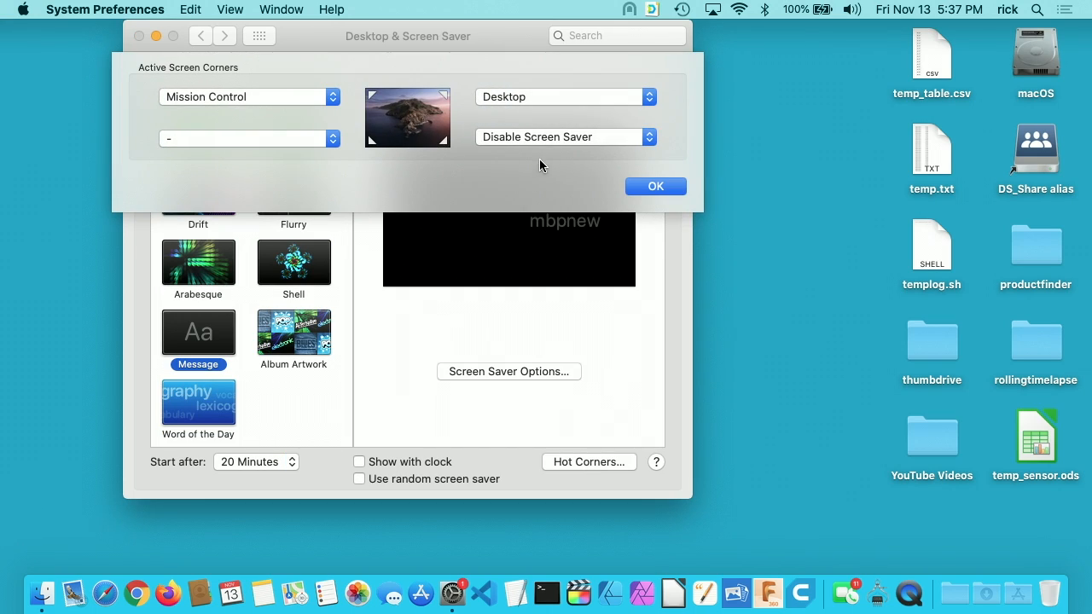
click(563, 136)
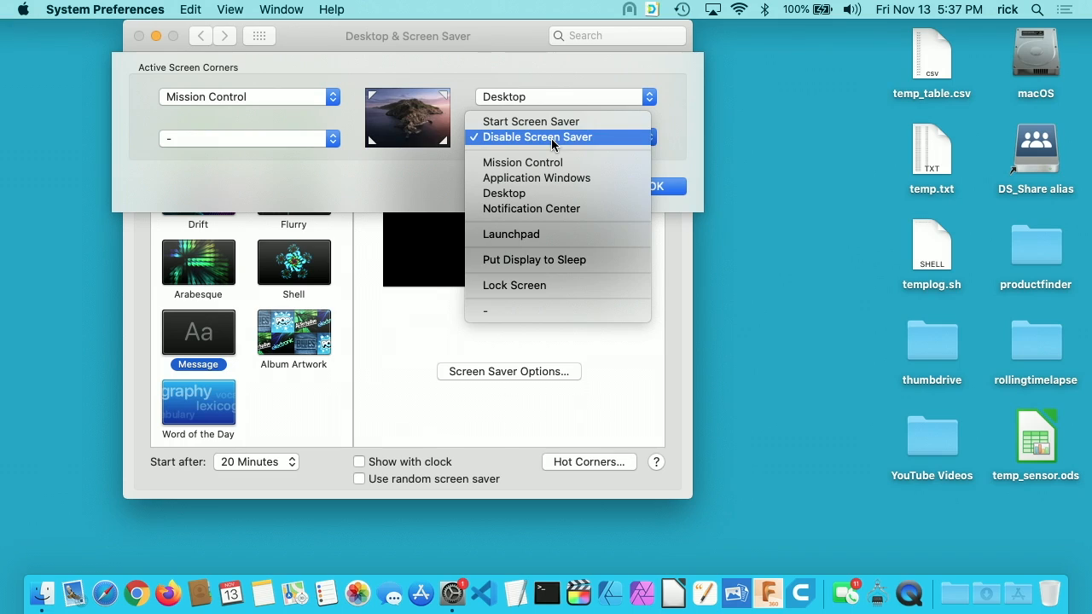
click(655, 186)
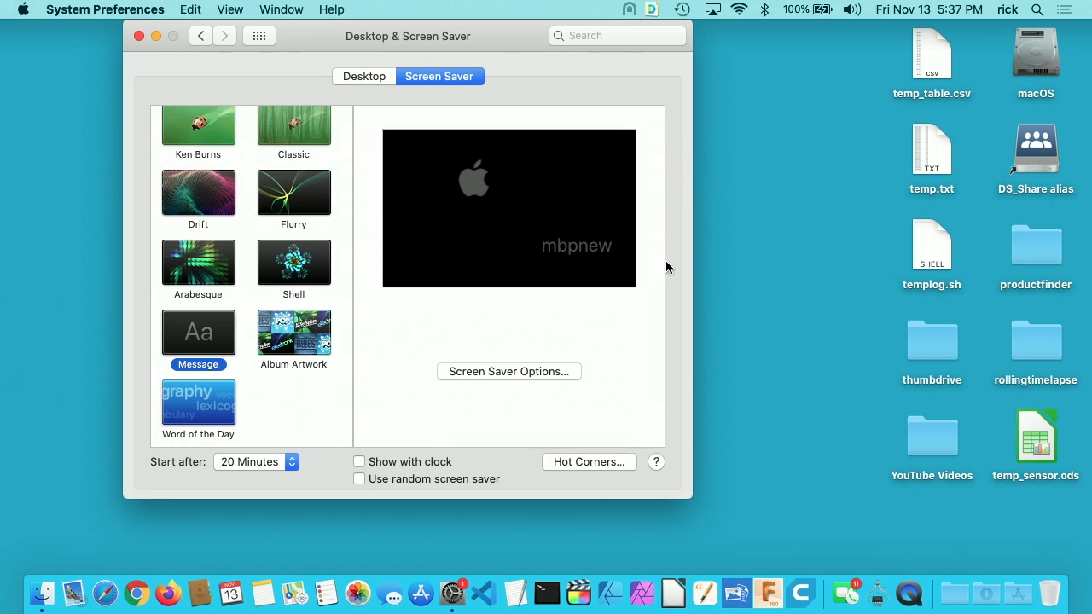
mouse_move(985, 589)
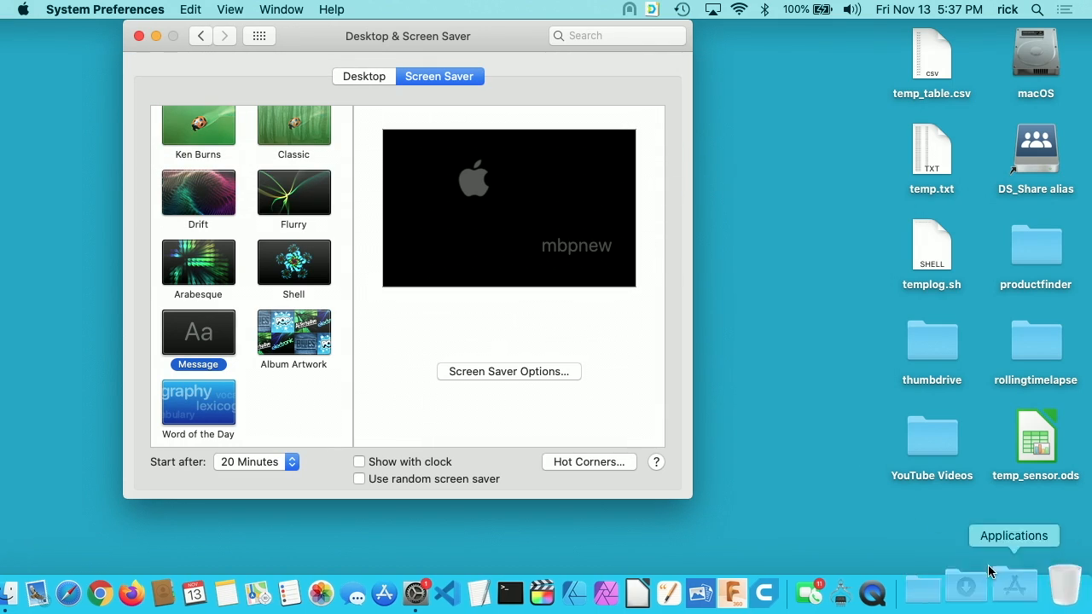
click(260, 36)
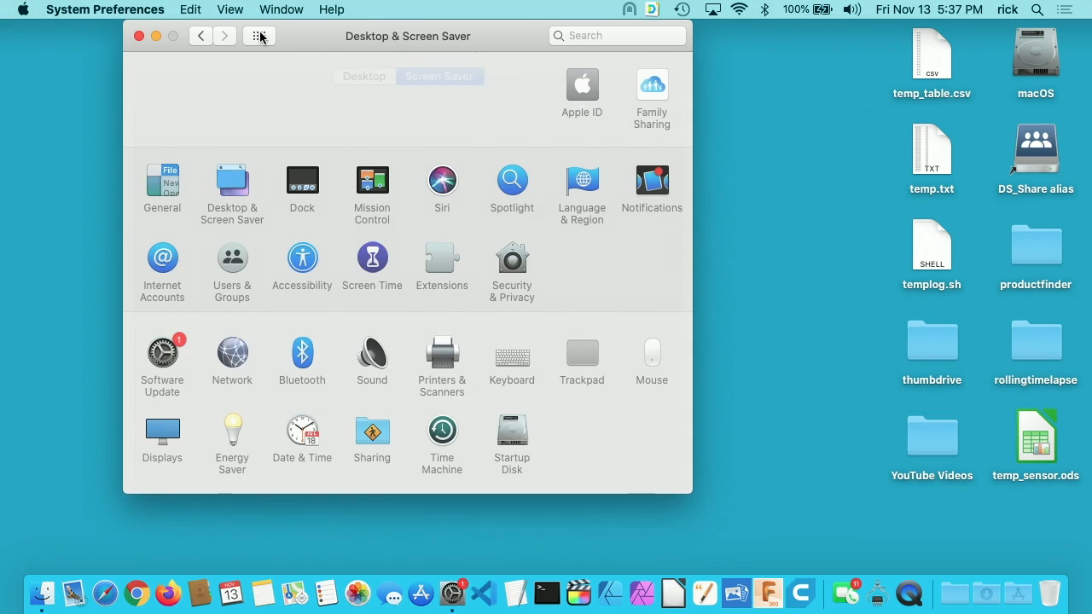
click(259, 36)
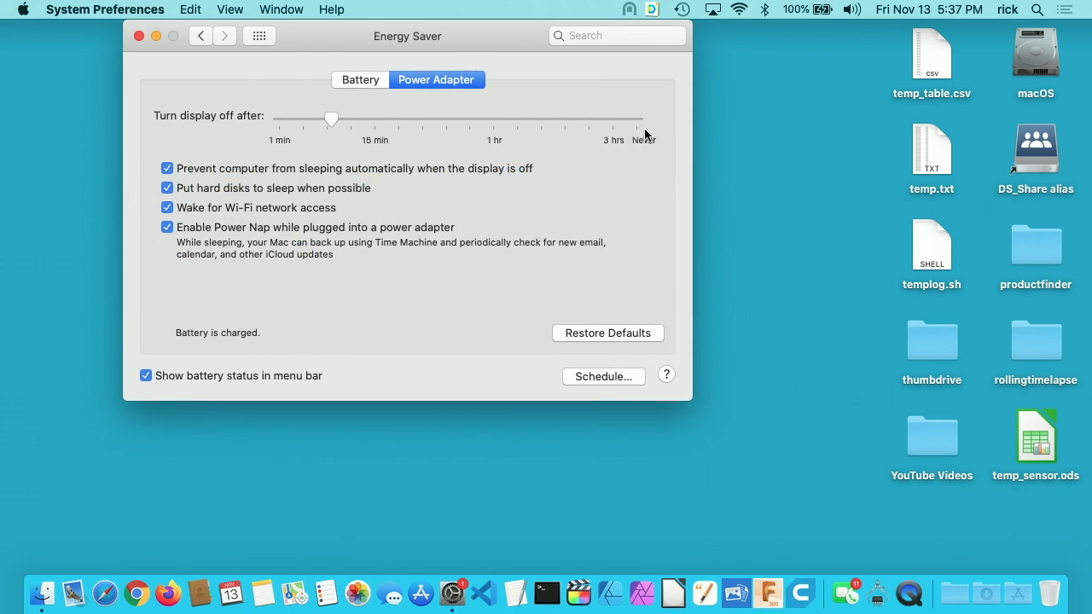
mouse_move(226, 59)
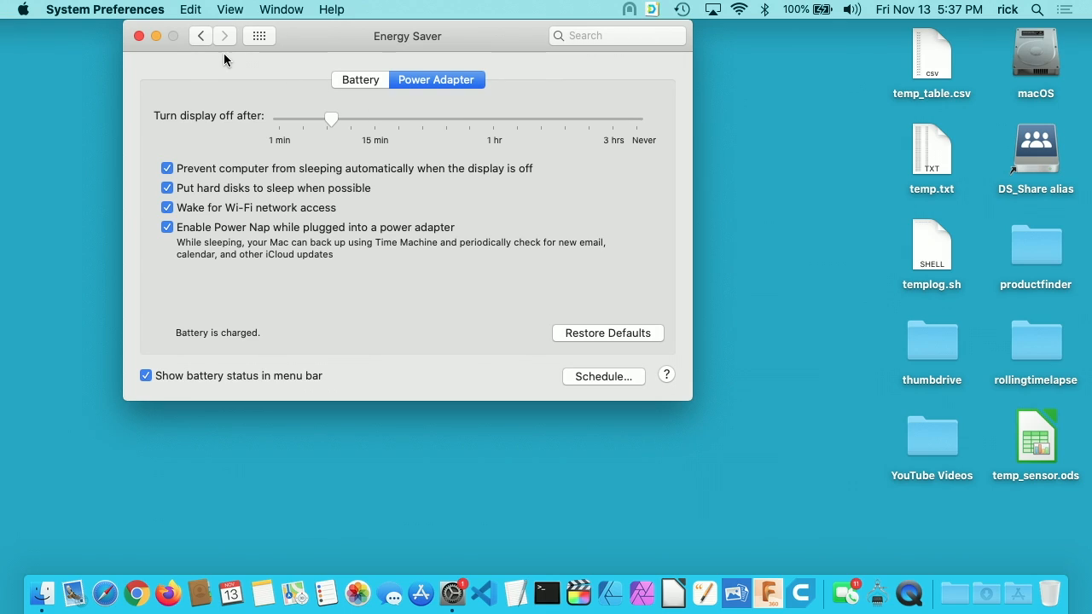
mouse_move(209, 51)
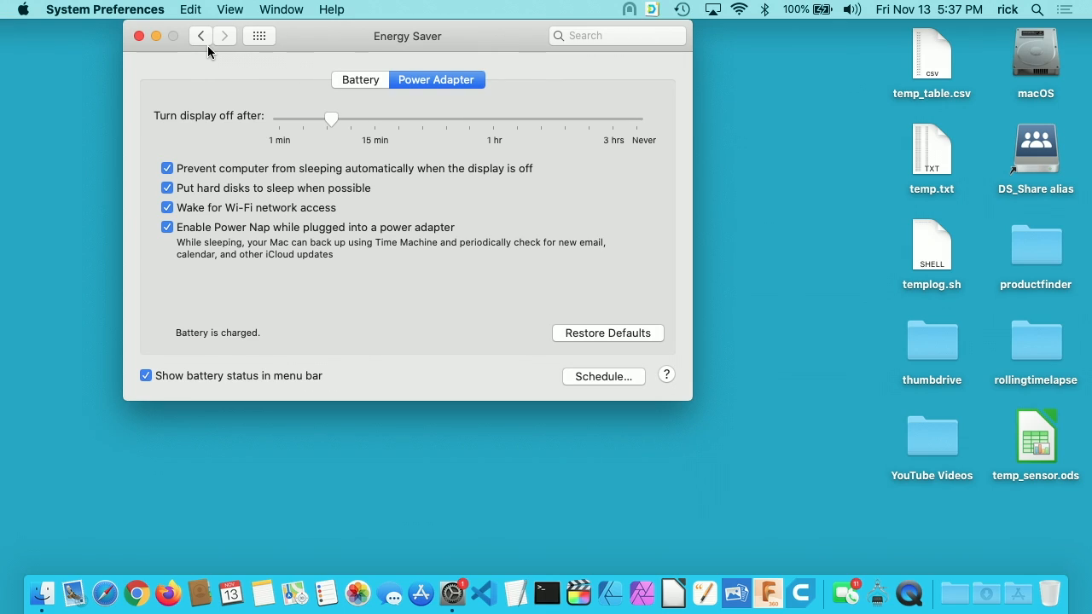
mouse_move(202, 43)
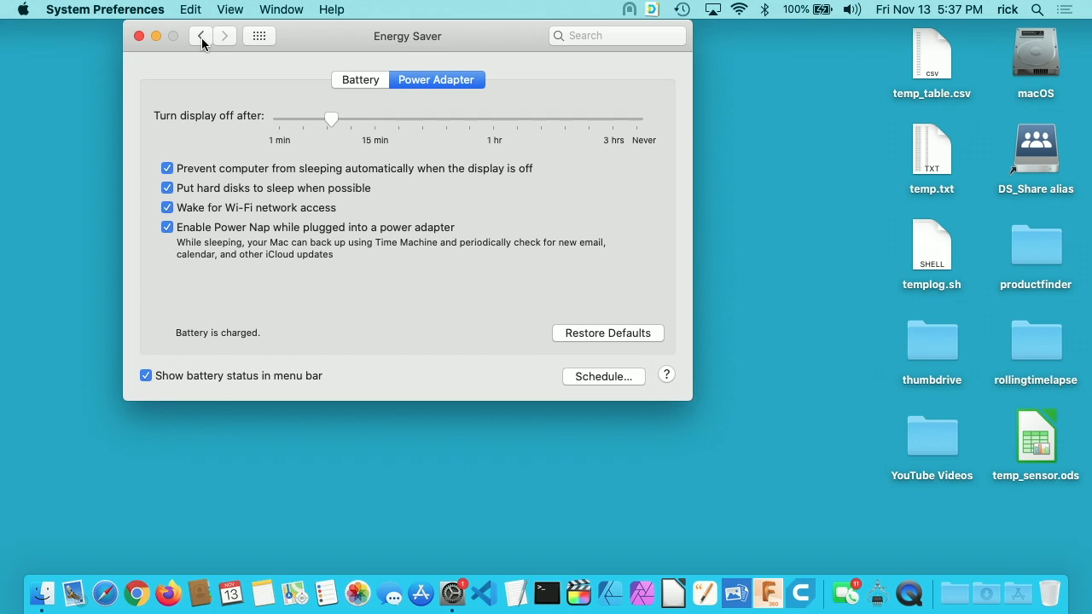
Leave Energy Saver unchanged and go back to the main preferences grid.
click(202, 35)
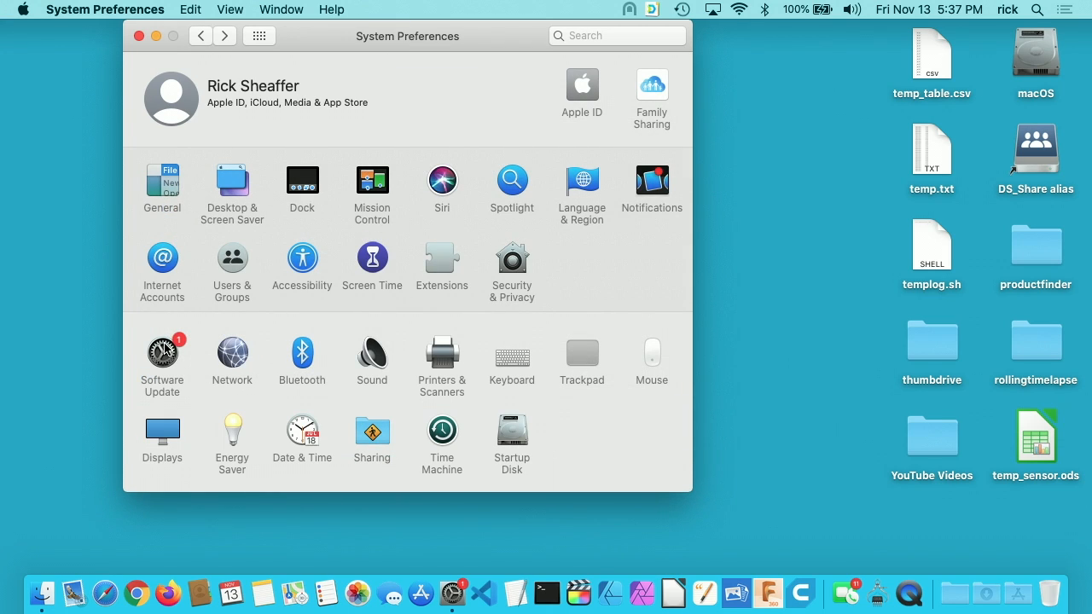
Open Software Update to launch the macOS Big Sur upgrade installer.
click(162, 352)
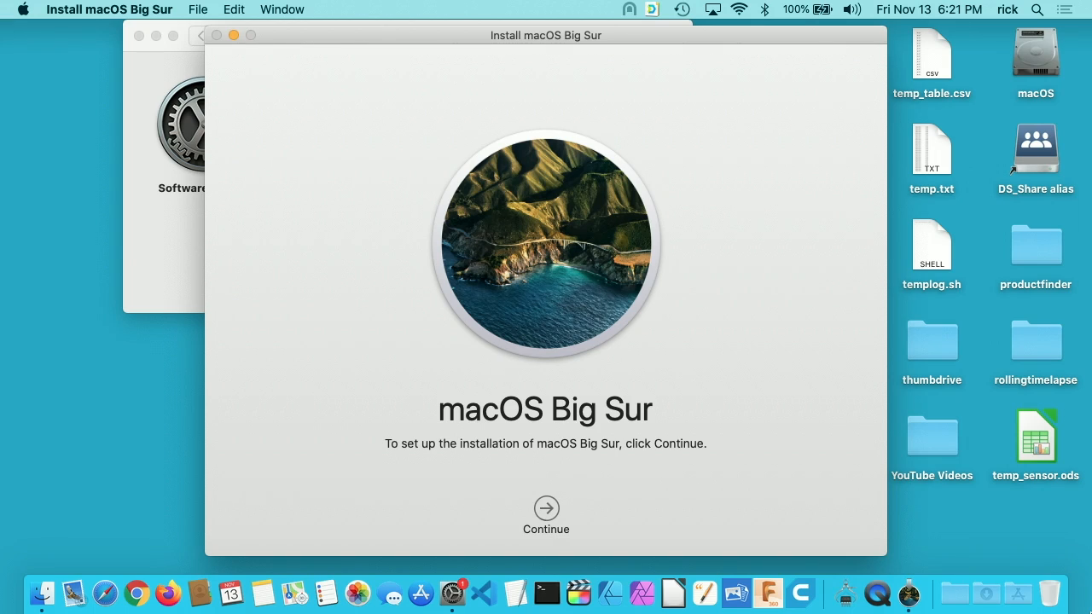
Agree to the Big Sur licence, target the macOS disk, and authorize with the admin password.
click(545, 508)
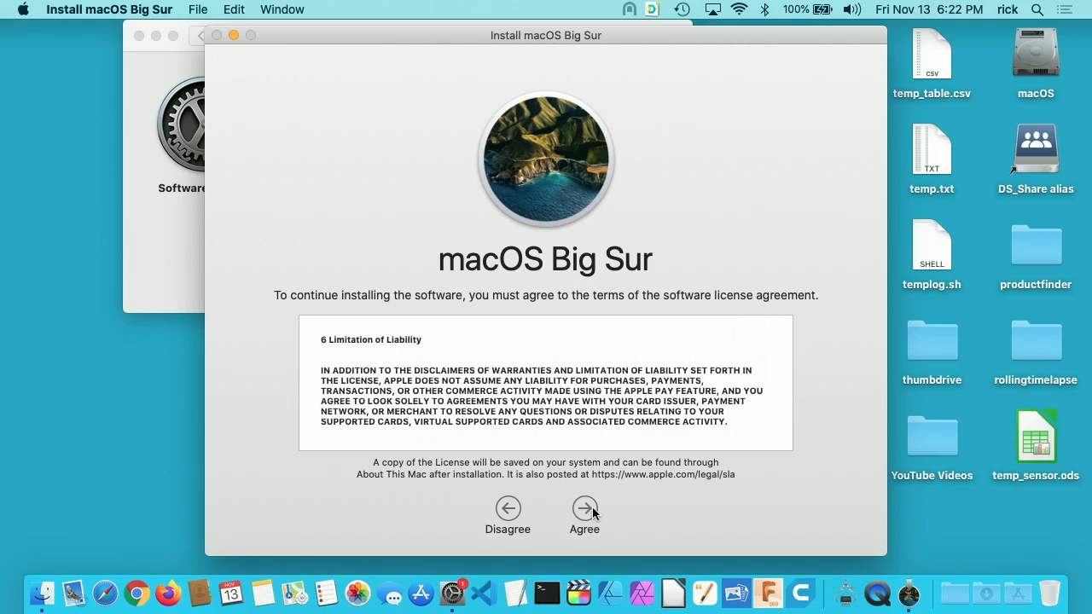
click(584, 507)
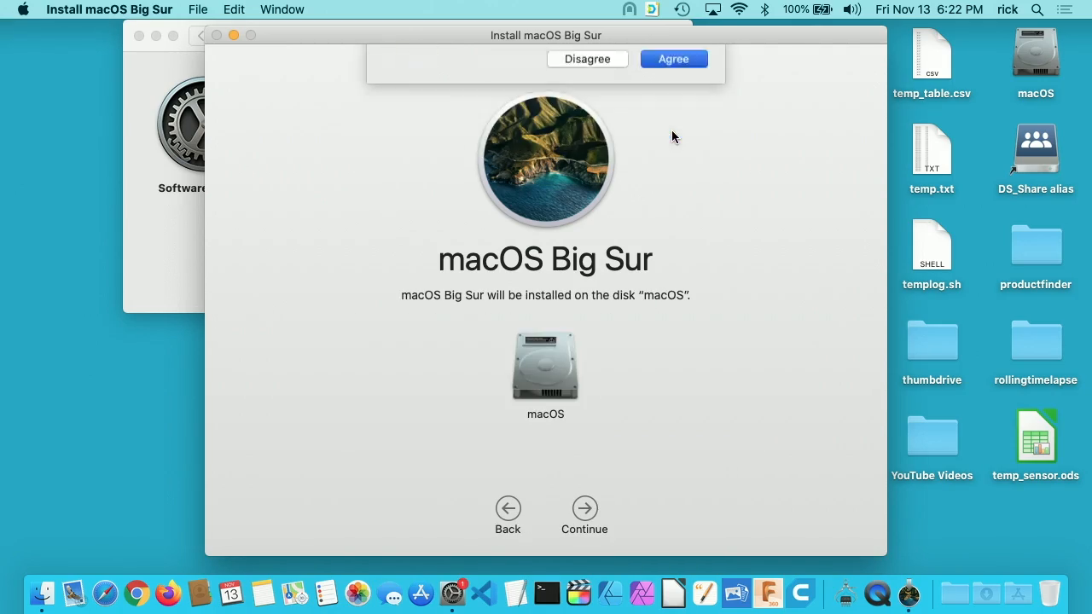
click(673, 58)
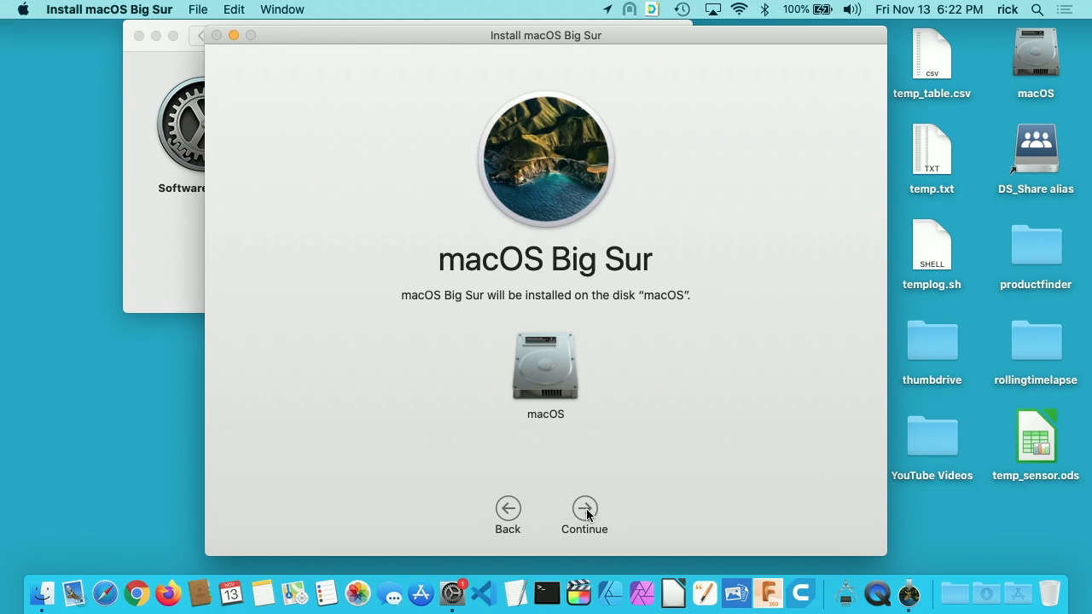
click(585, 507)
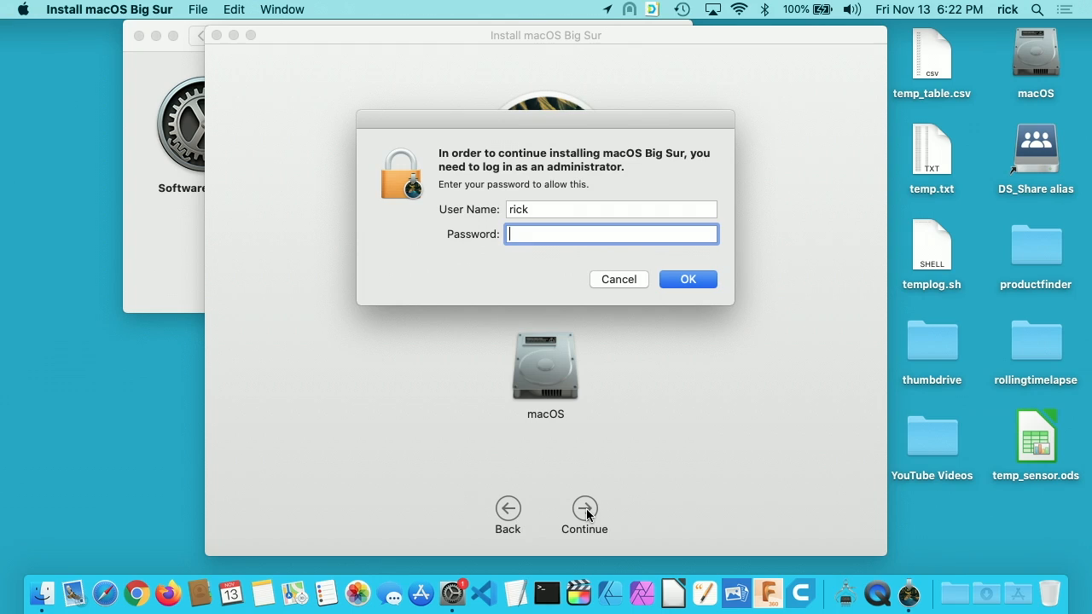
click(687, 279)
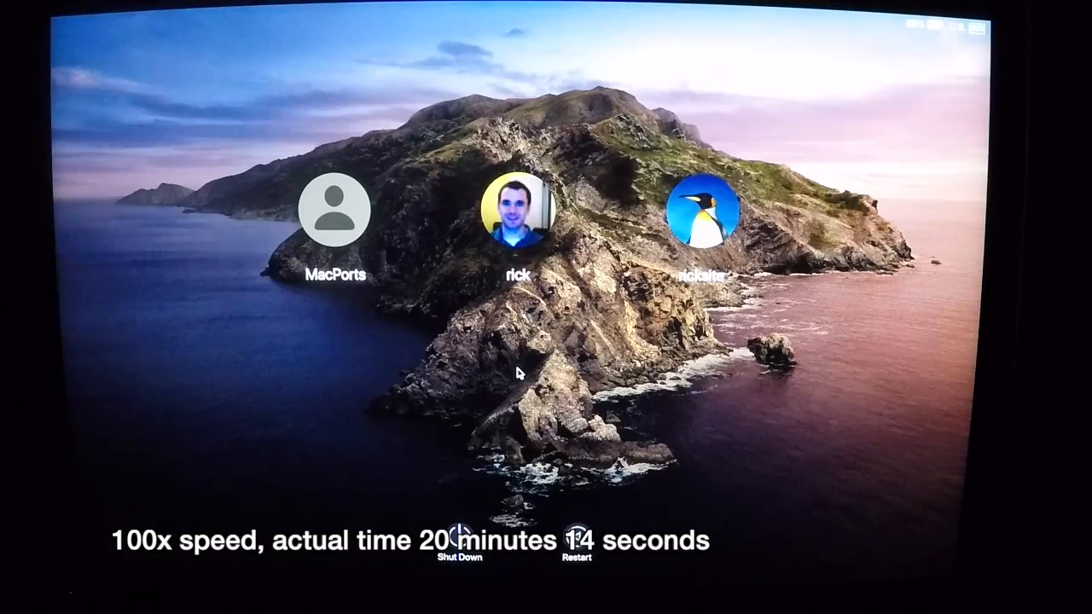
Log in as rick on the restart login screen, then again on Big Sur's.
click(516, 209)
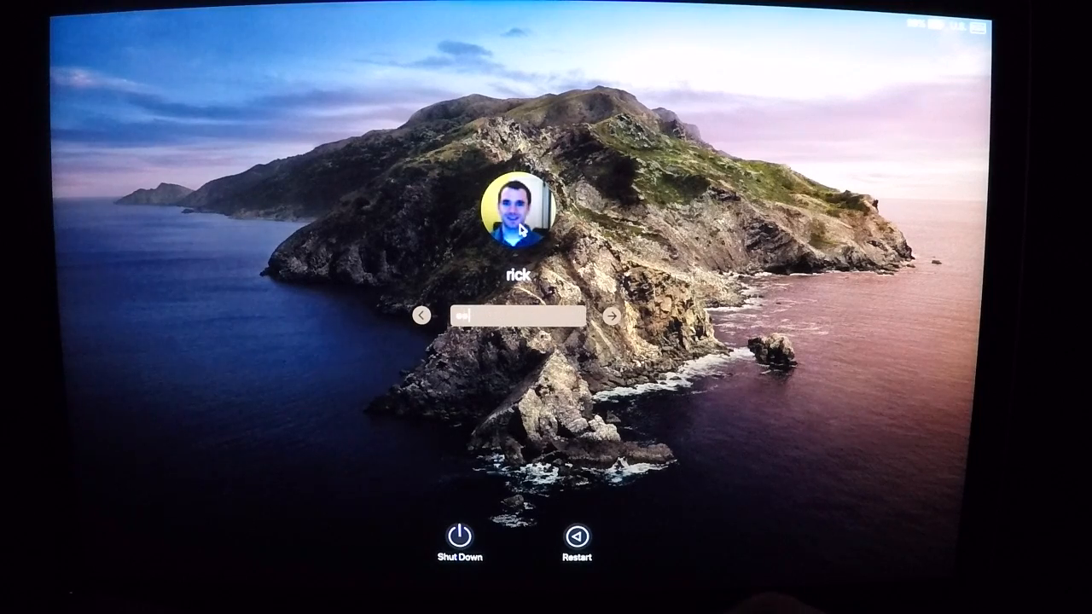
key(Return)
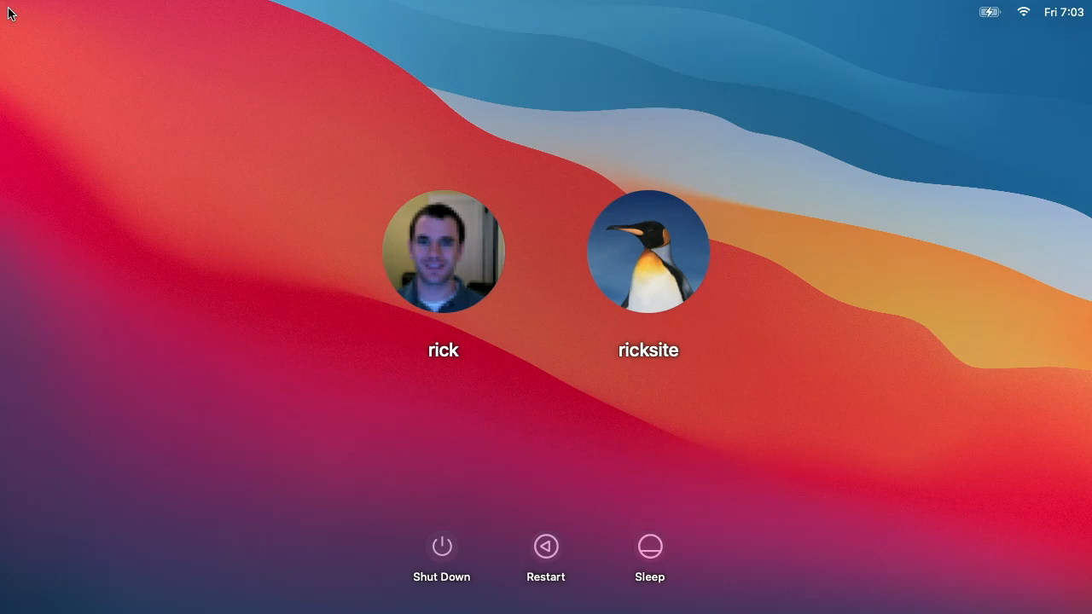
click(442, 251)
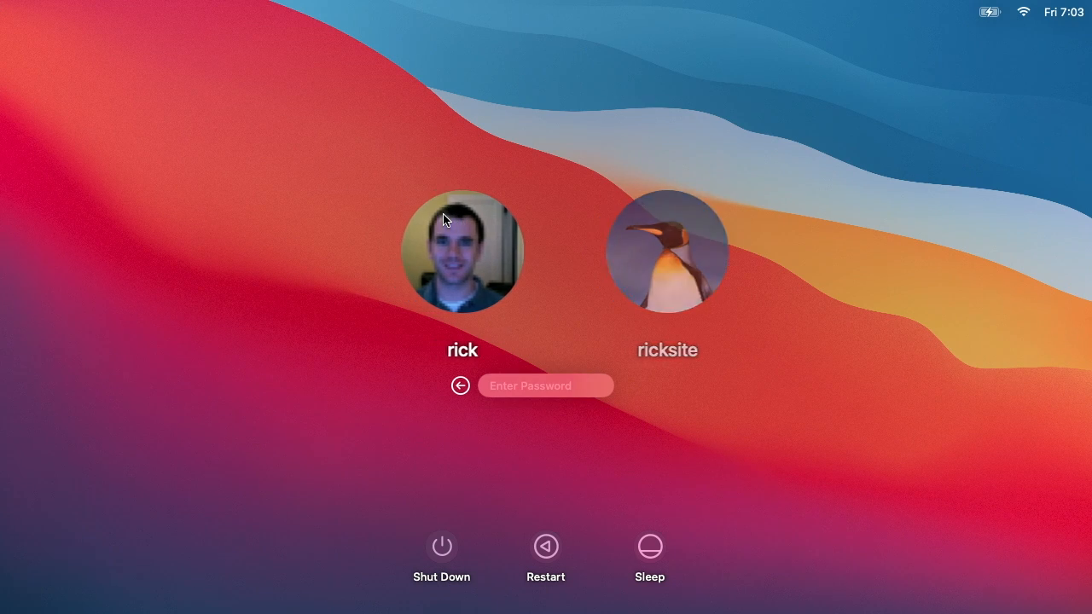
text(•••)
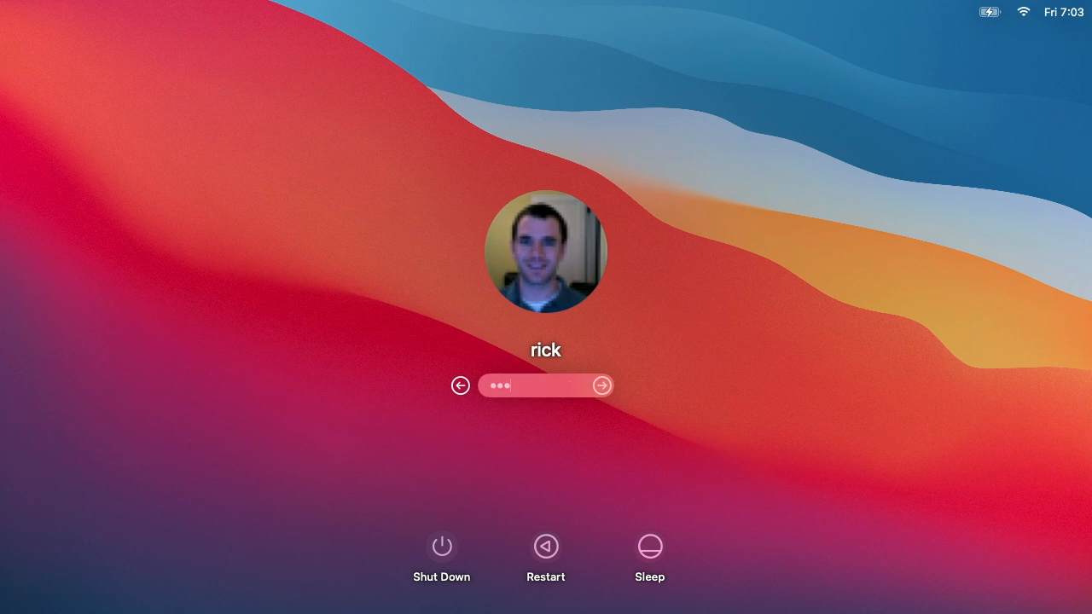
click(601, 385)
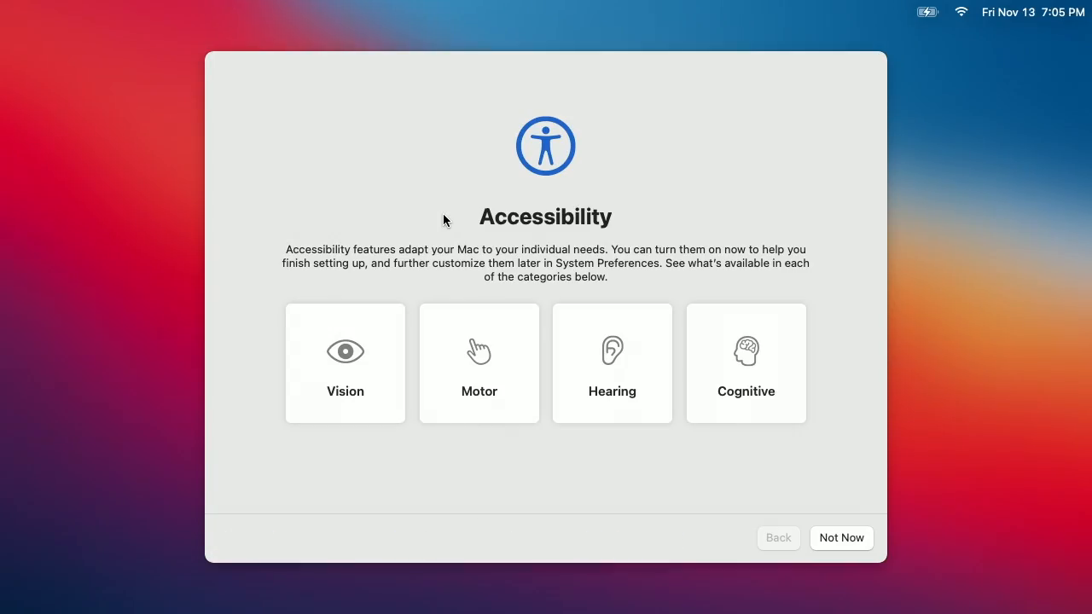
mouse_move(602, 205)
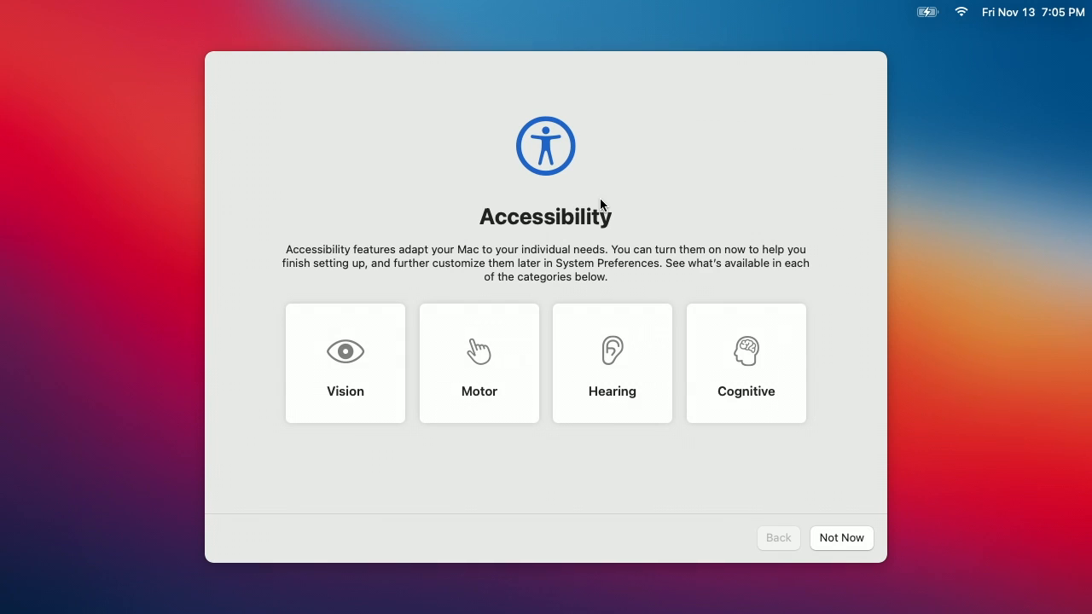
Skip Accessibility, leave analytics sharing off, and keep Ask Siri enabled.
click(839, 537)
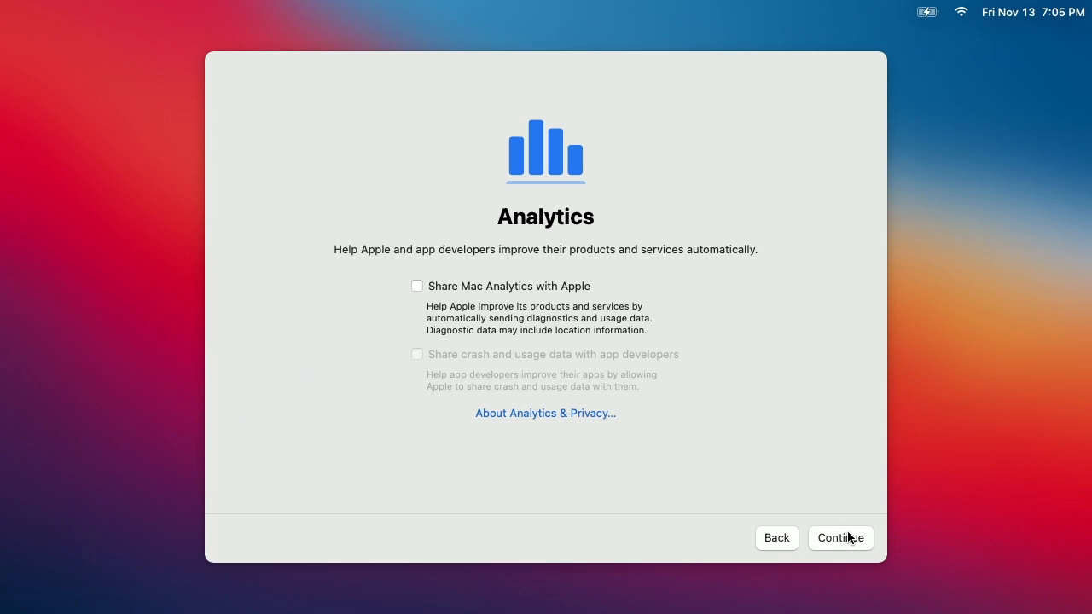
click(840, 537)
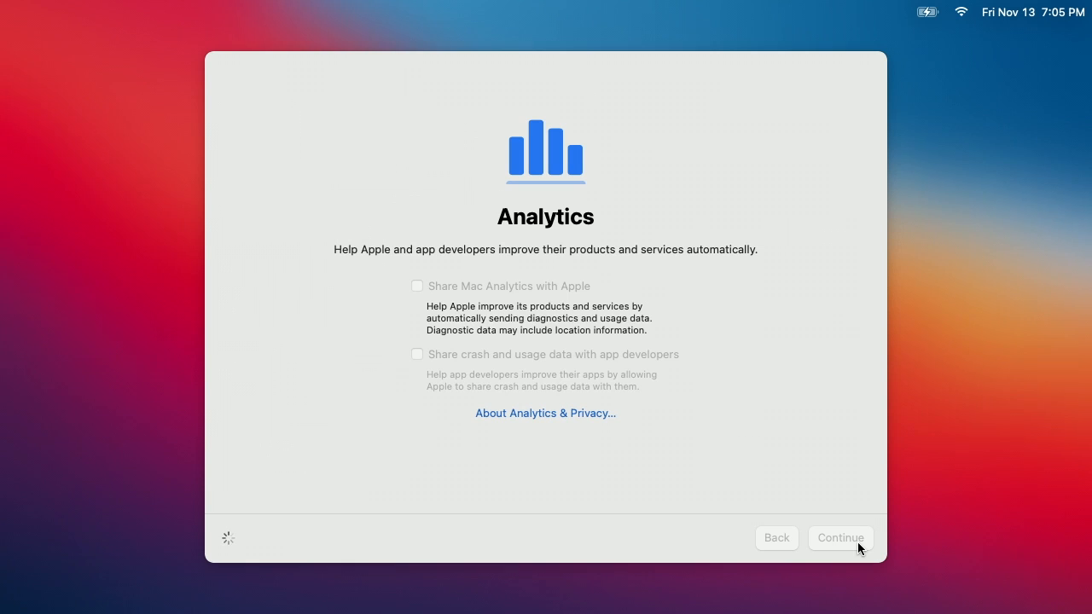
click(839, 537)
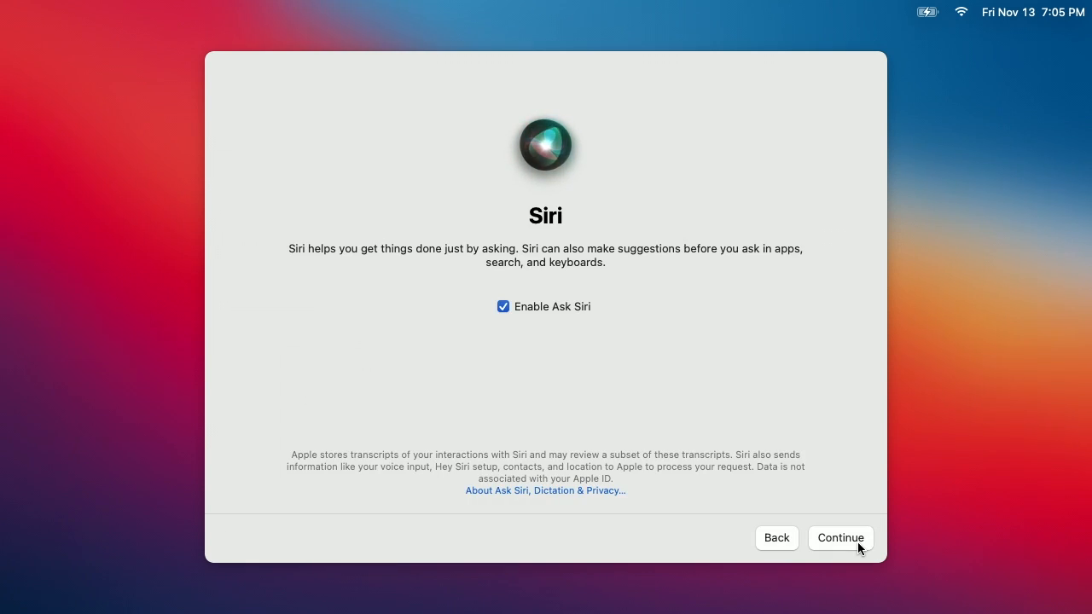
click(502, 306)
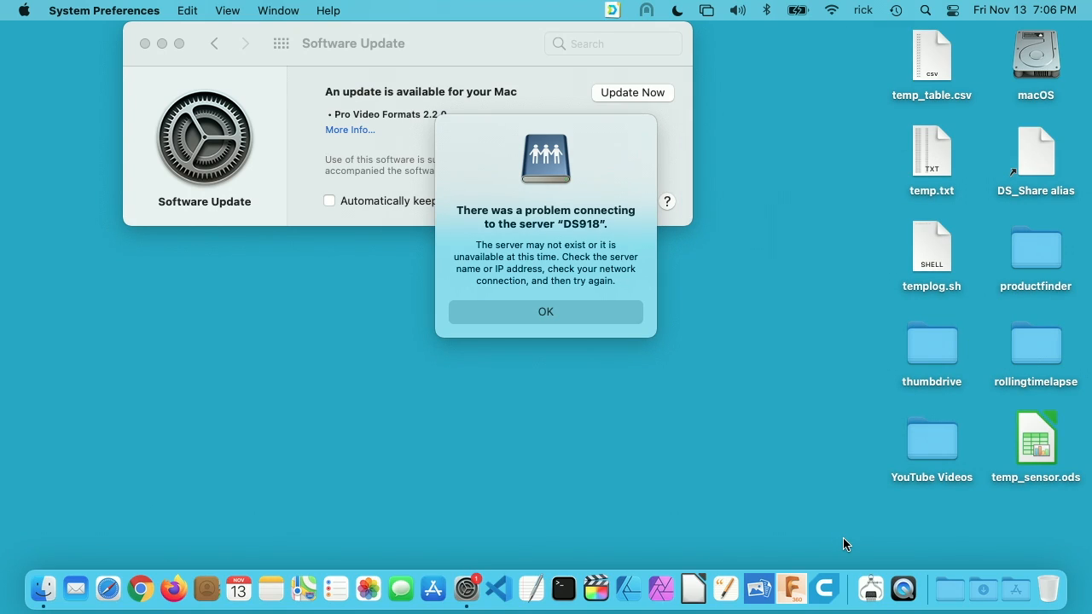
mouse_move(787, 542)
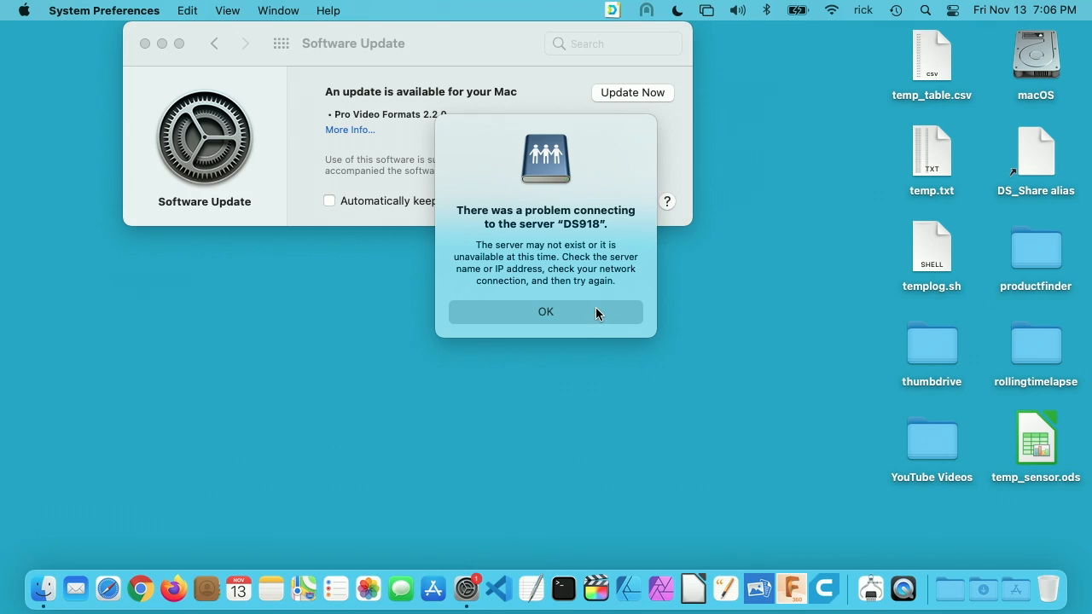
Dismiss the server connection alert and install the Pro Video Formats update.
click(545, 311)
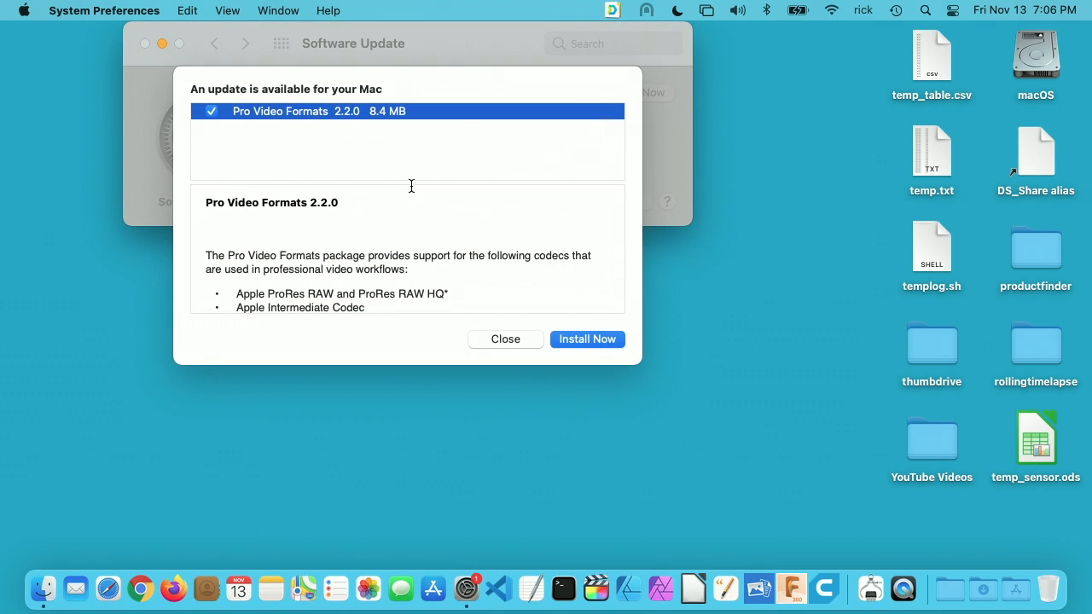
mouse_move(366, 153)
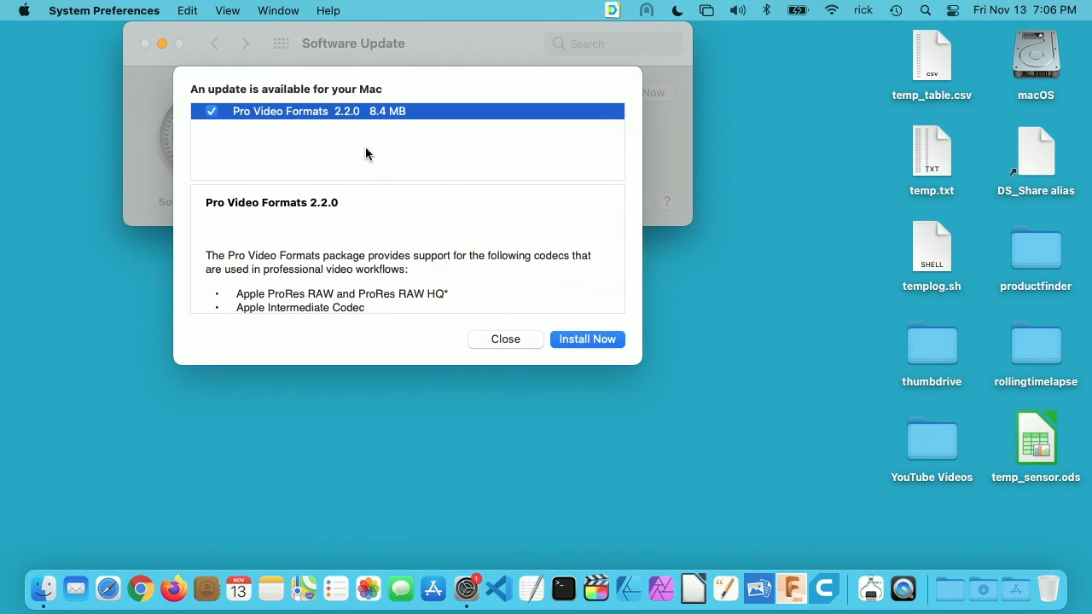
click(587, 339)
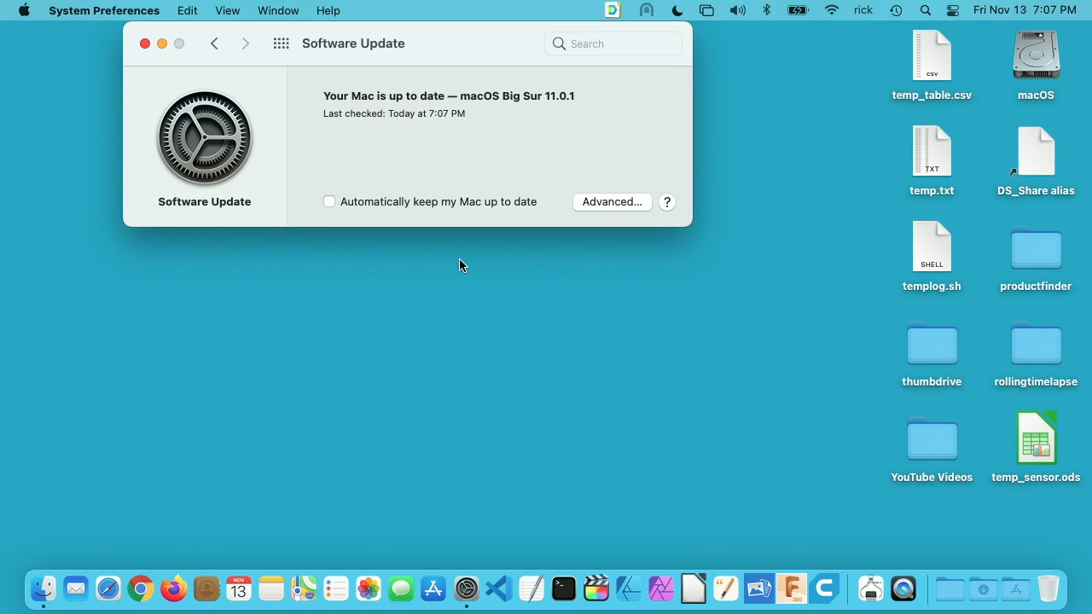
mouse_move(144, 43)
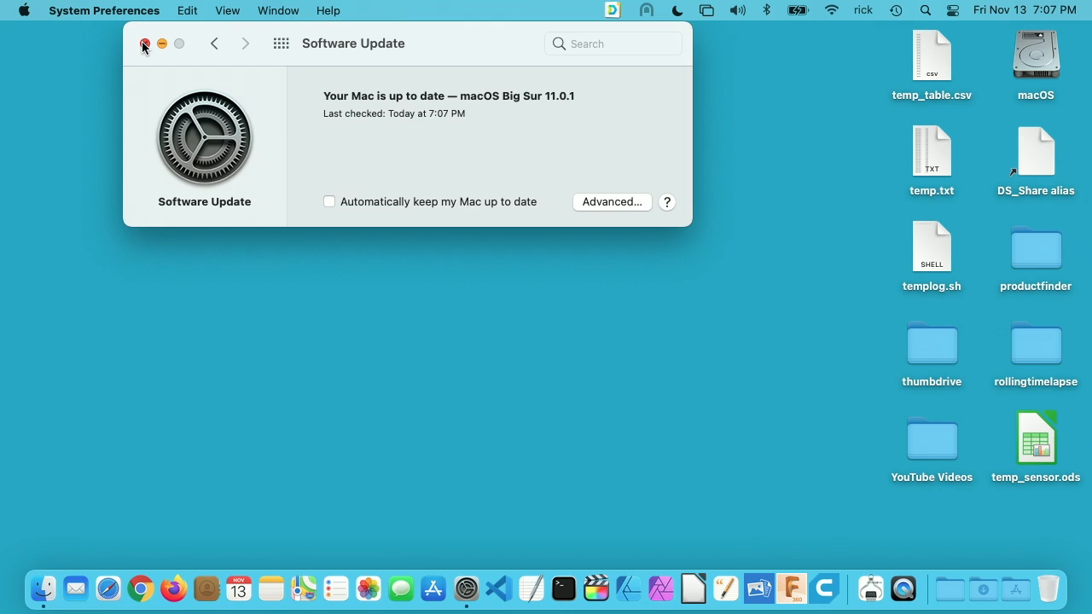
Close Software Update and confirm macOS Big Sur 11.0.1 in About This Mac.
click(23, 9)
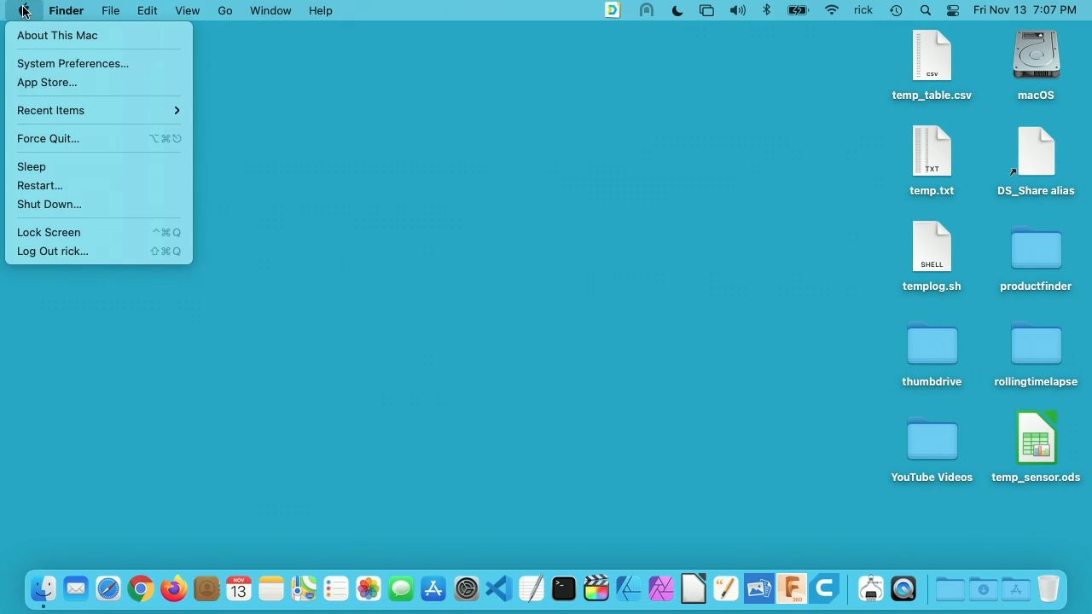
click(73, 58)
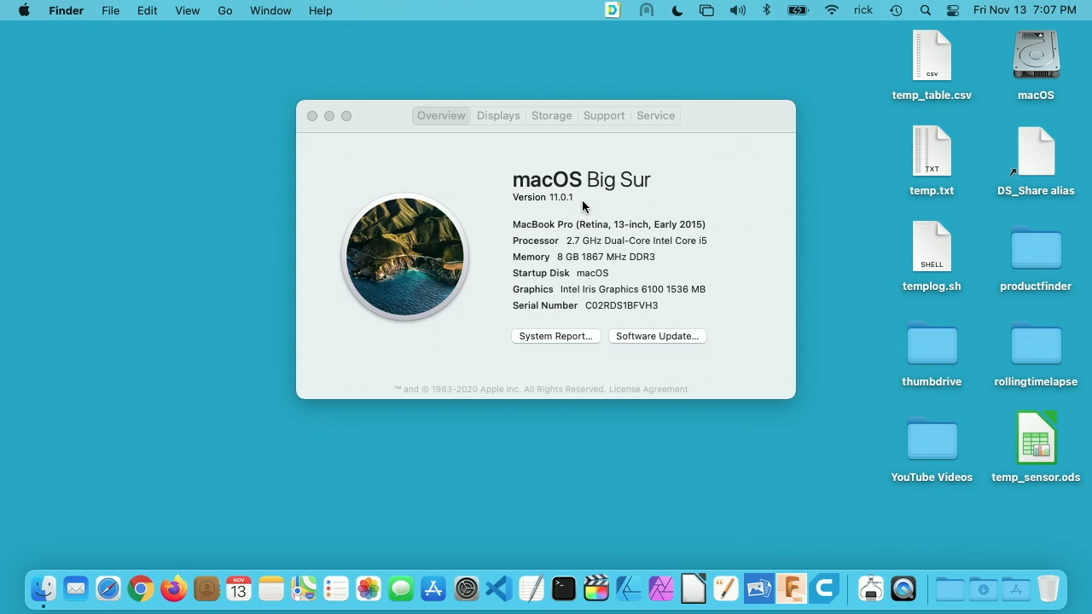
click(312, 115)
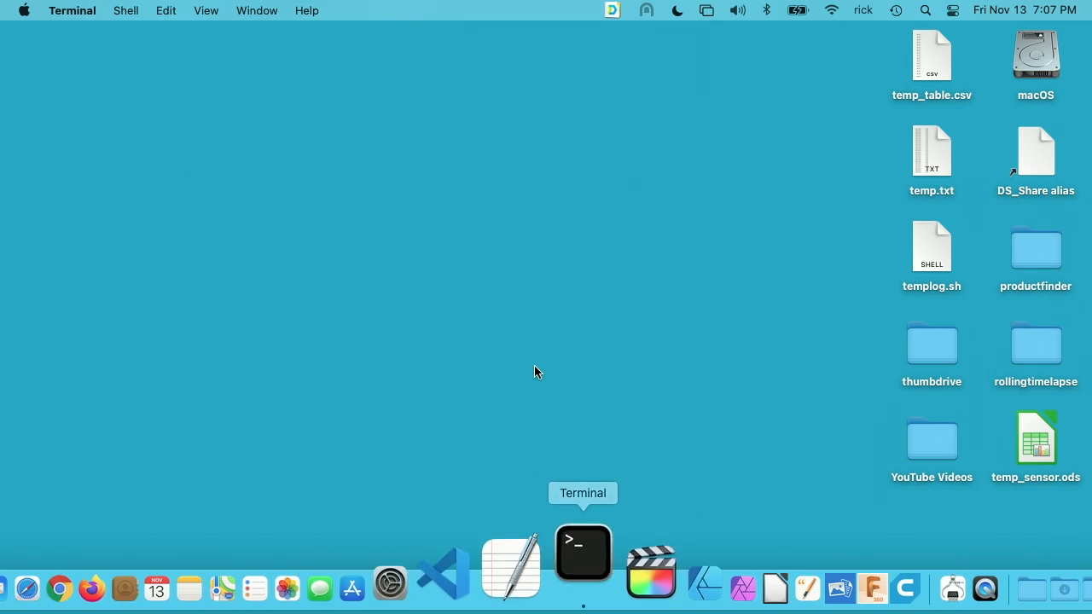
Run sudo port selfupdate in Terminal, which fails with a MacPorts platform mismatch error.
text(sudo port selfupdate)
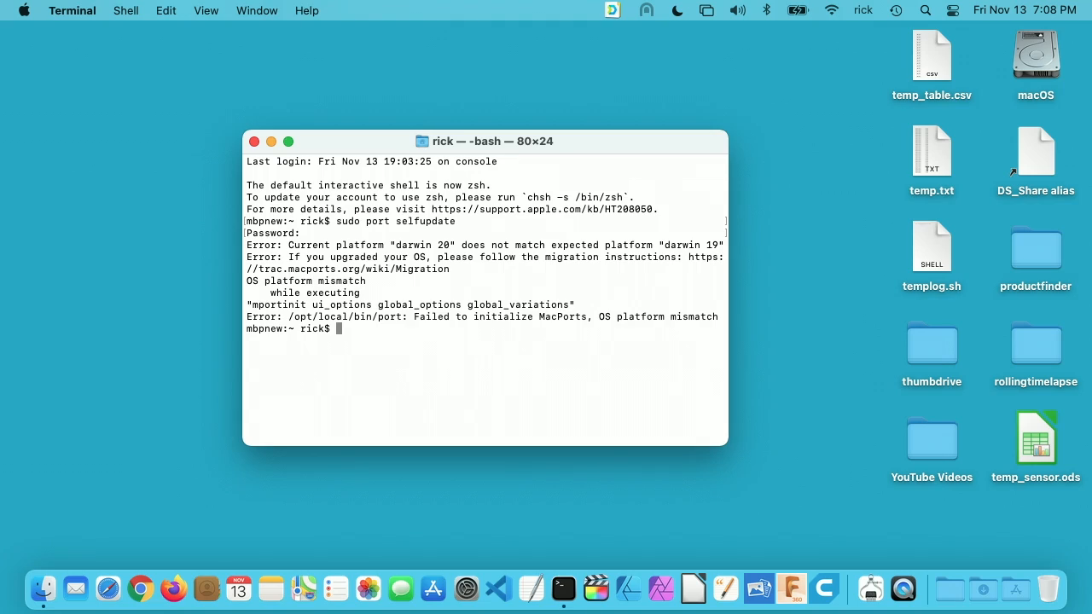
mouse_move(531, 370)
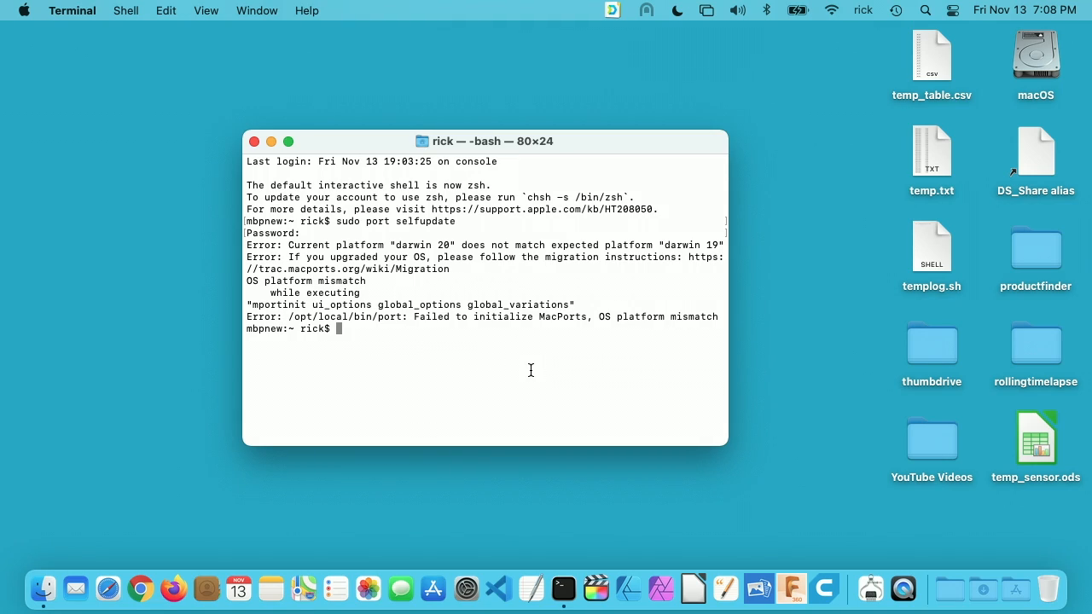